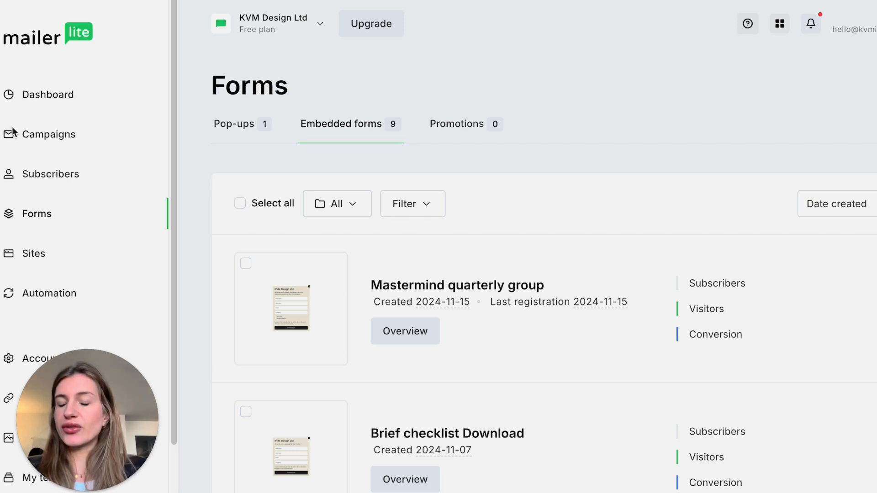
pyautogui.moveTo(408, 248)
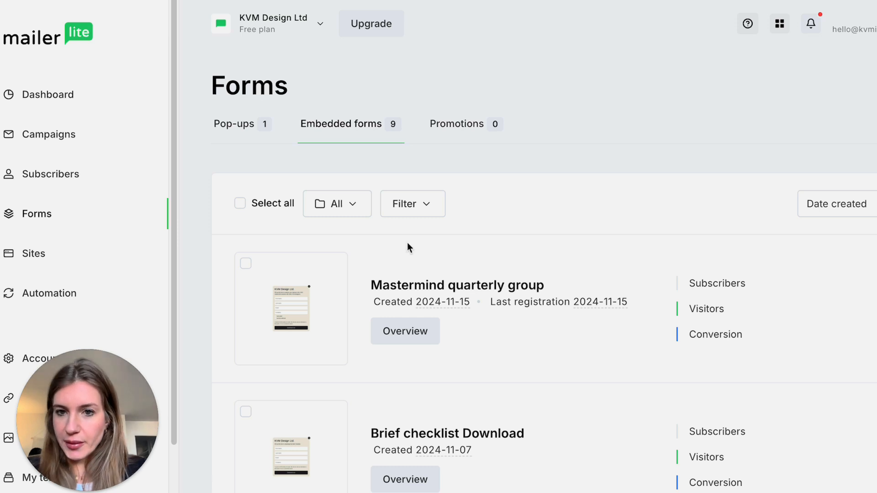
pyautogui.moveTo(504, 187)
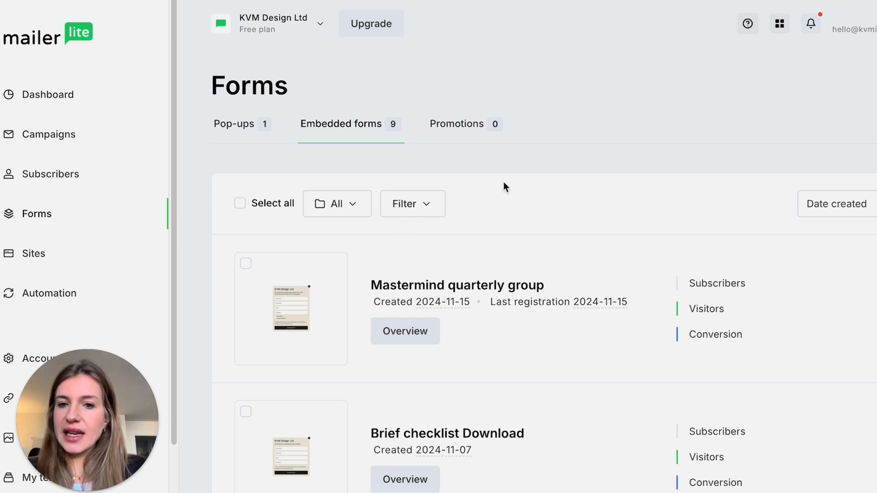
pyautogui.moveTo(603, 161)
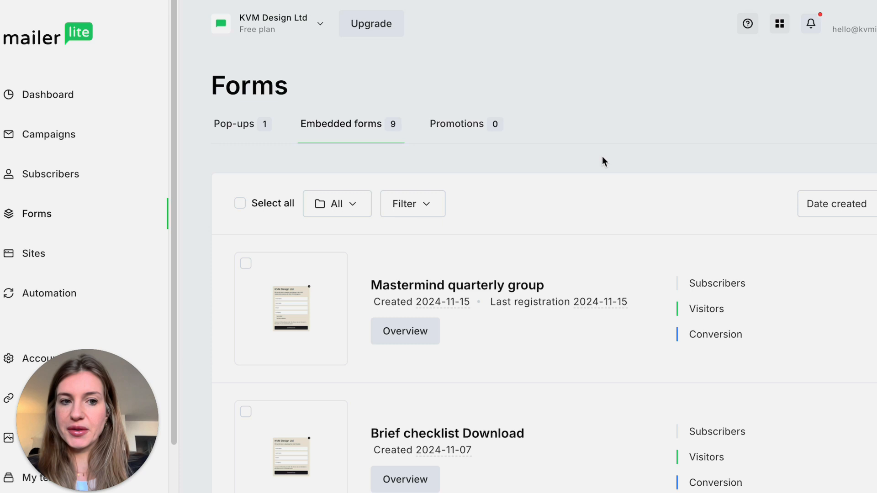
pyautogui.moveTo(612, 159)
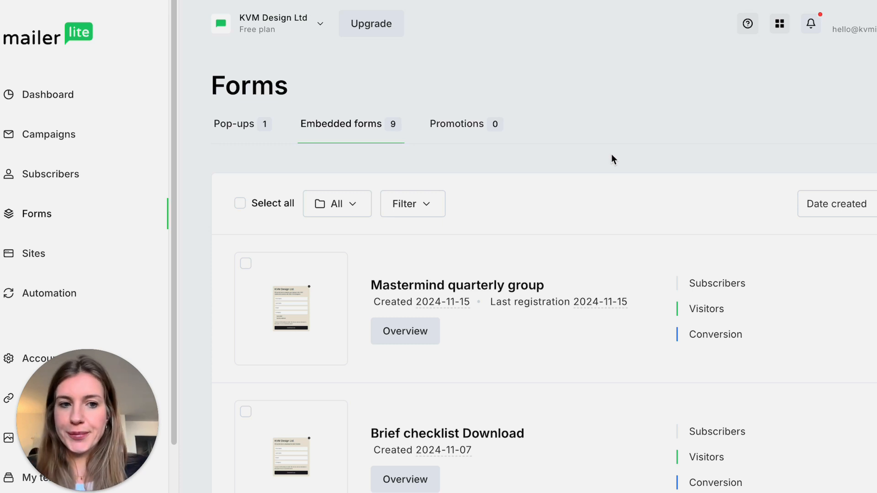
pyautogui.moveTo(104, 115)
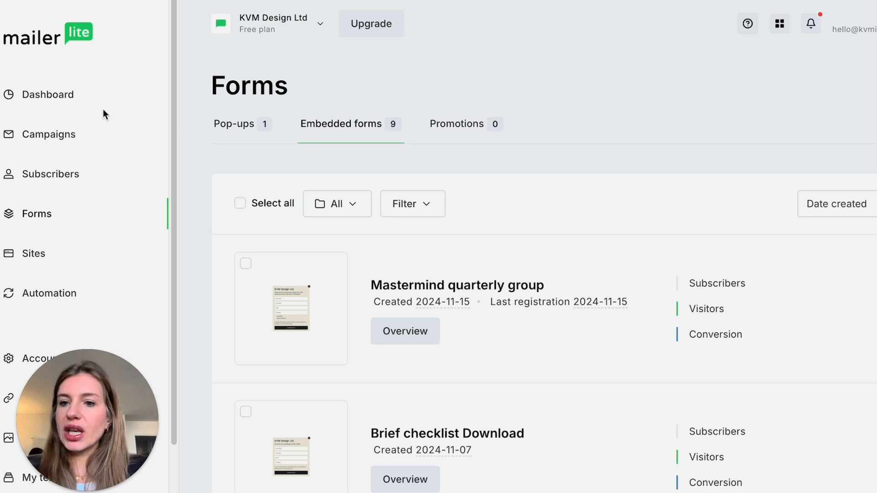
pyautogui.moveTo(33, 60)
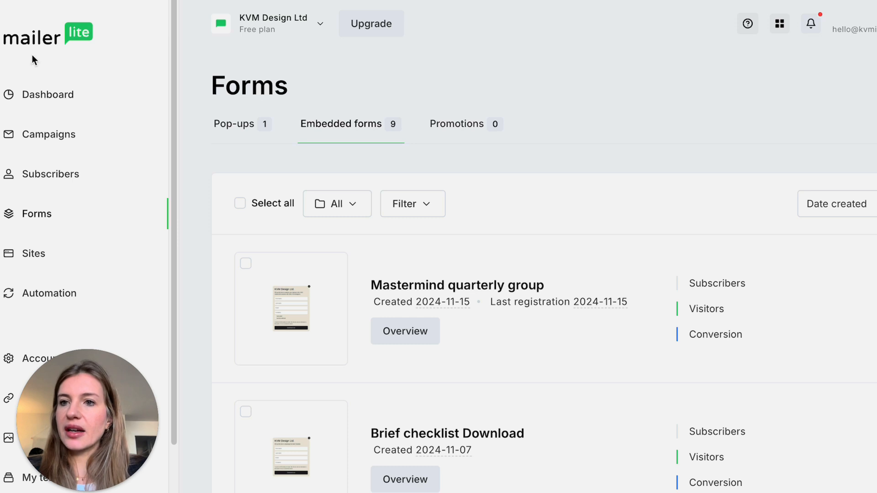
pyautogui.moveTo(77, 134)
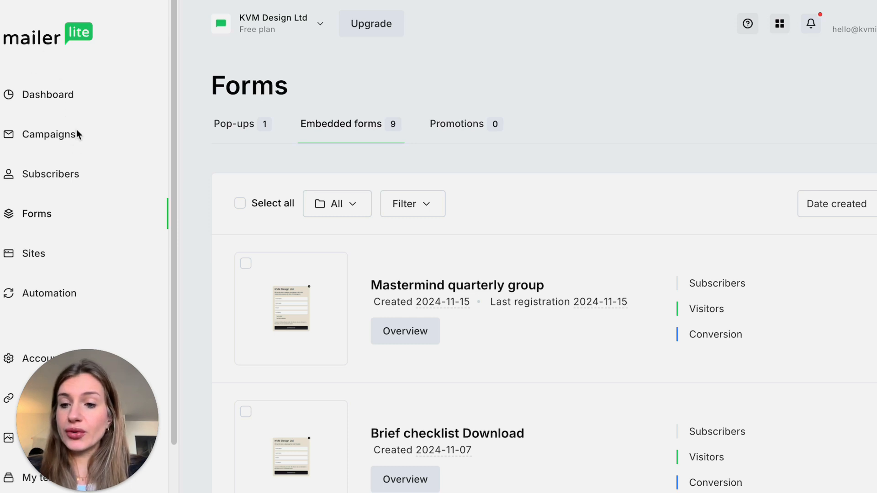
pyautogui.moveTo(61, 178)
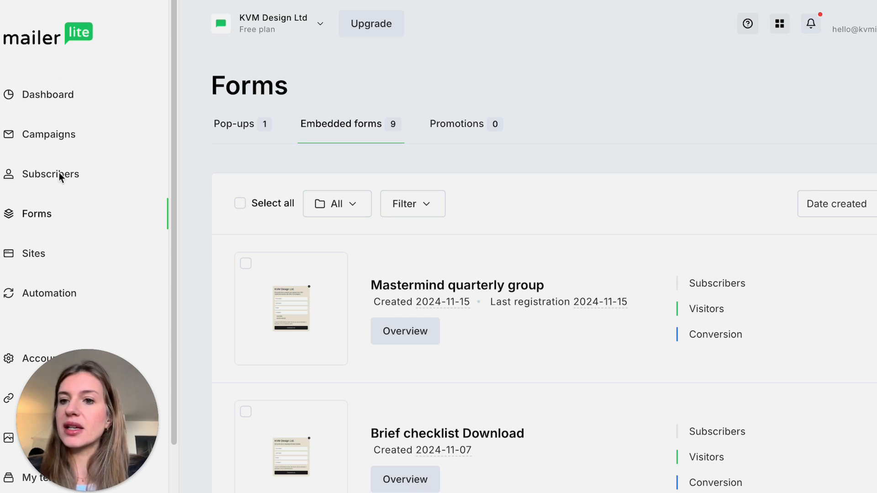
pyautogui.moveTo(55, 297)
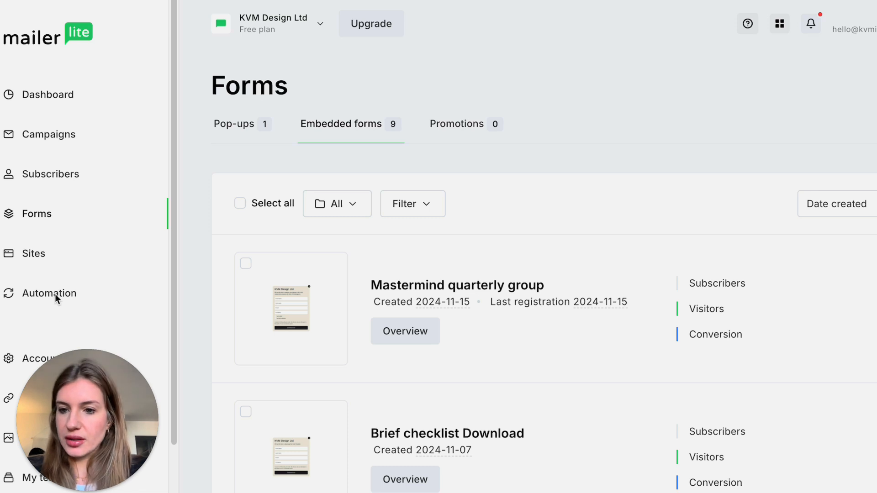
pyautogui.moveTo(38, 180)
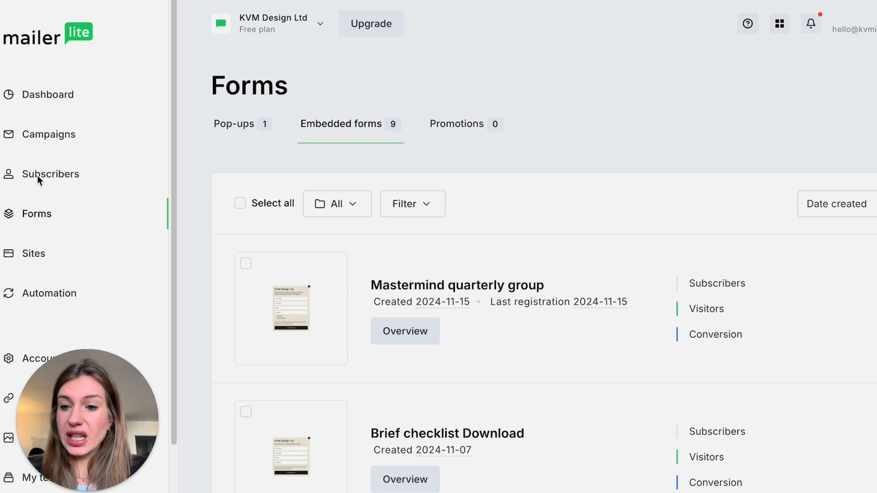
pyautogui.moveTo(353, 129)
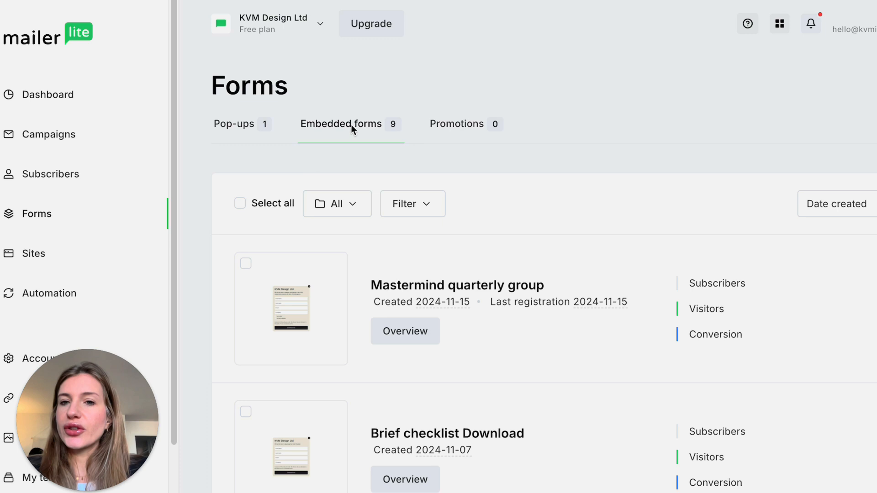
pyautogui.moveTo(359, 129)
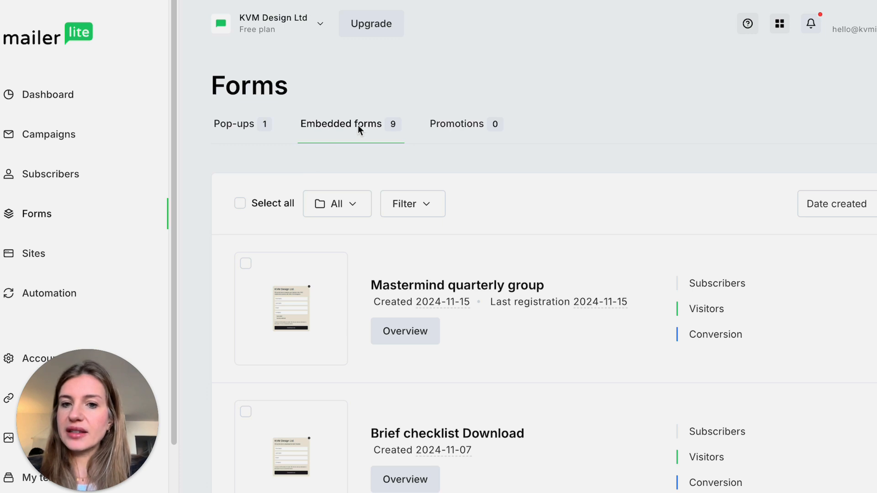
pyautogui.moveTo(409, 223)
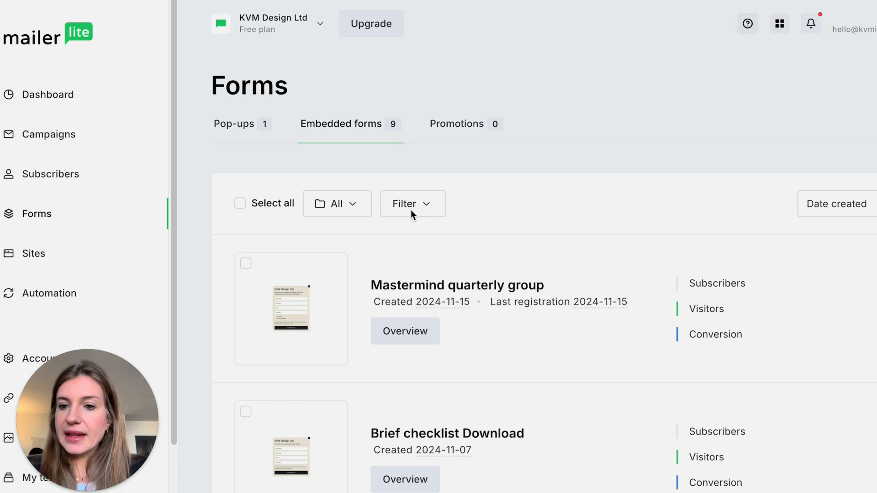
pyautogui.moveTo(546, 273)
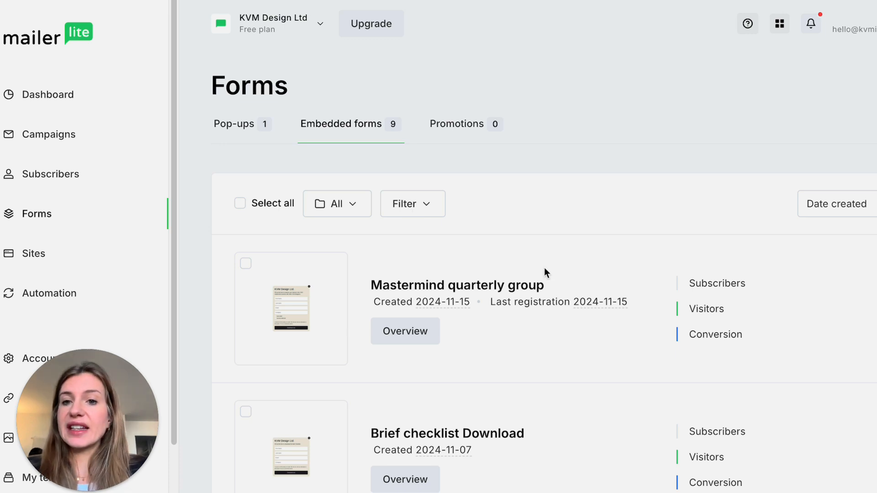
# Preview the Brief checklist Download form at full size from its overview, then close the preview
pyautogui.scroll(-3)
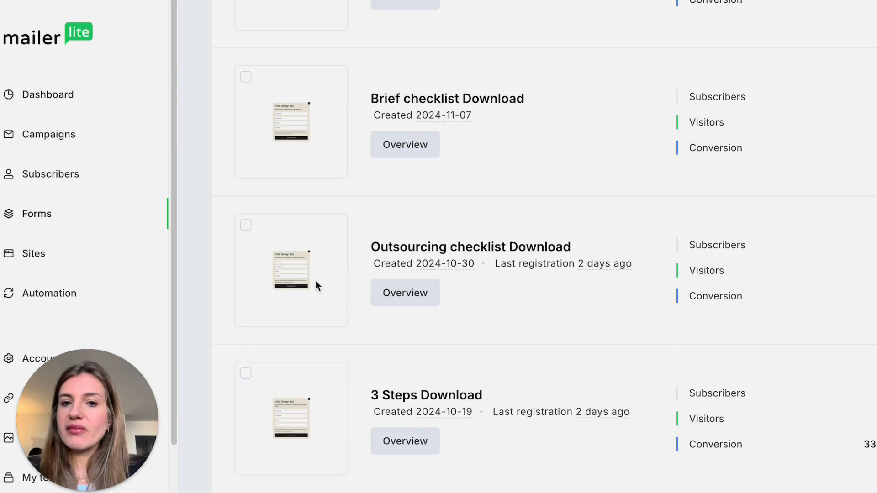
pyautogui.scroll(3)
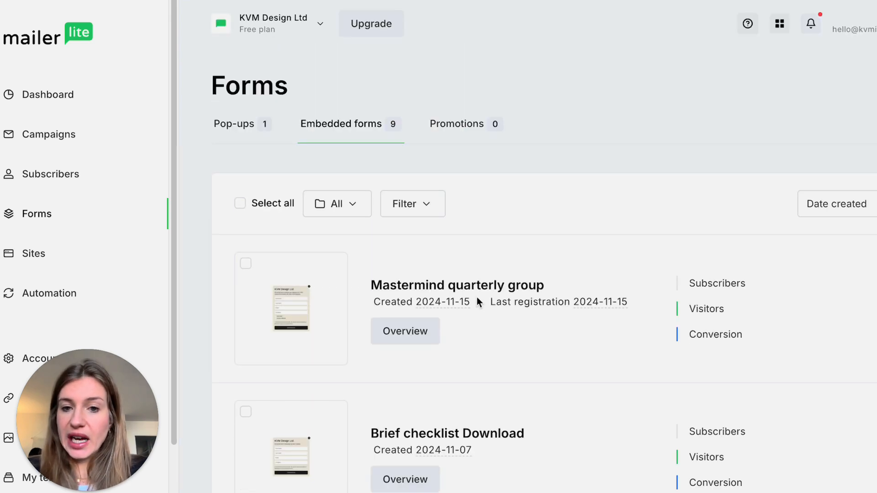
pyautogui.scroll(-3)
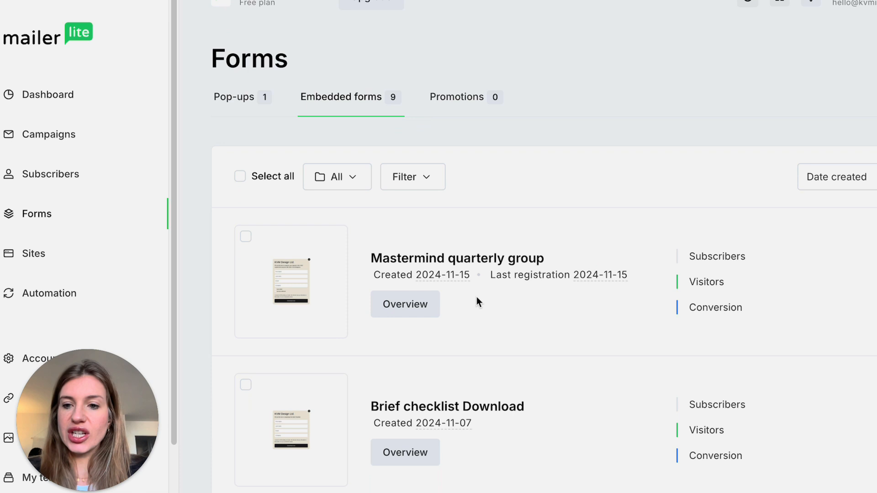
pyautogui.moveTo(475, 291)
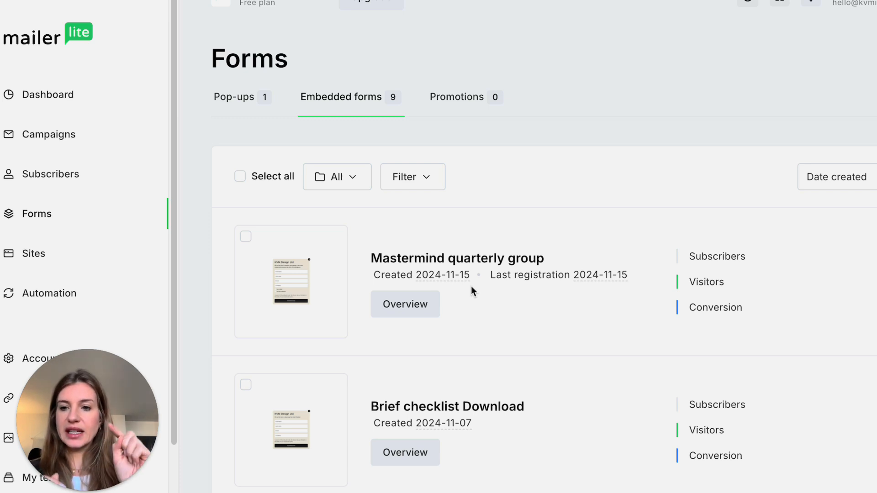
pyautogui.moveTo(446, 395)
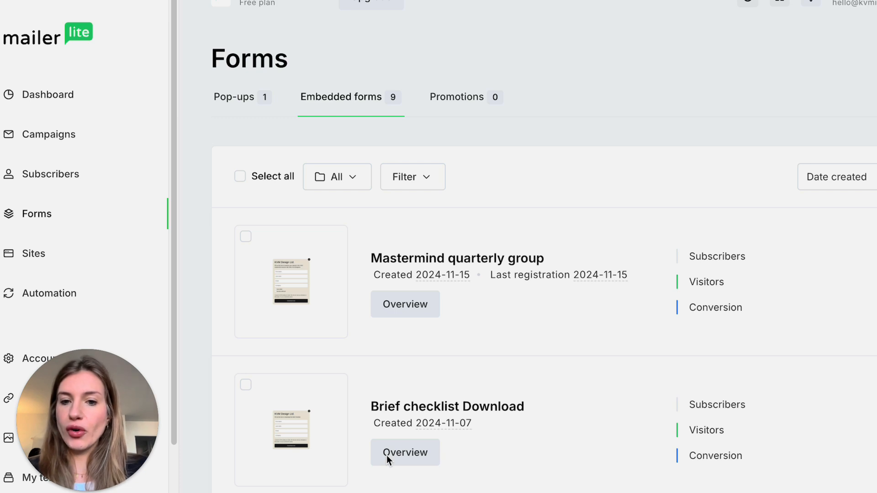
pyautogui.click(404, 452)
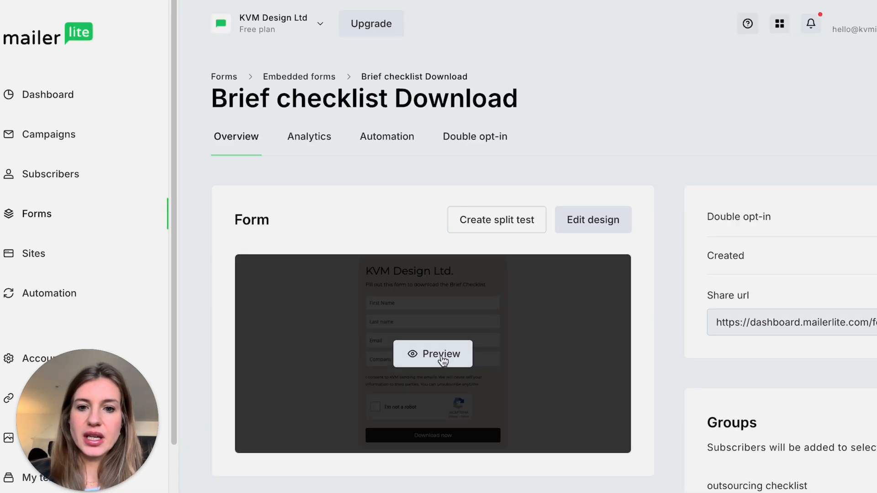
pyautogui.click(432, 354)
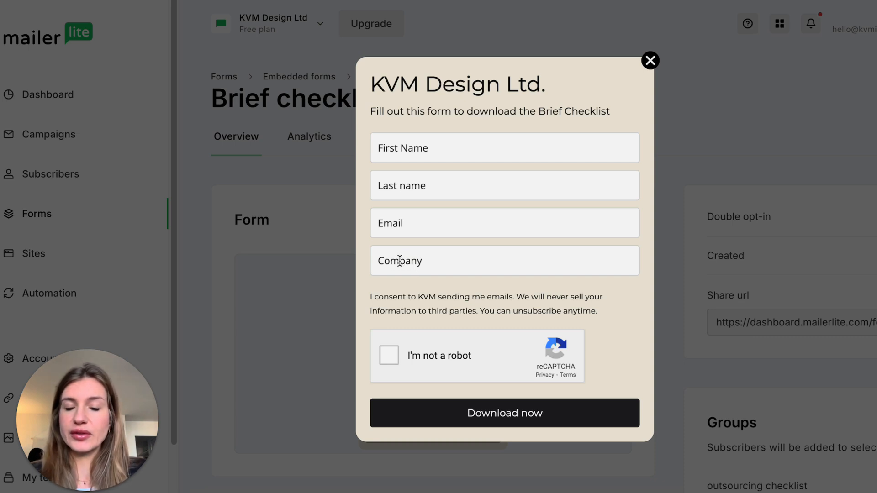
pyautogui.moveTo(428, 307)
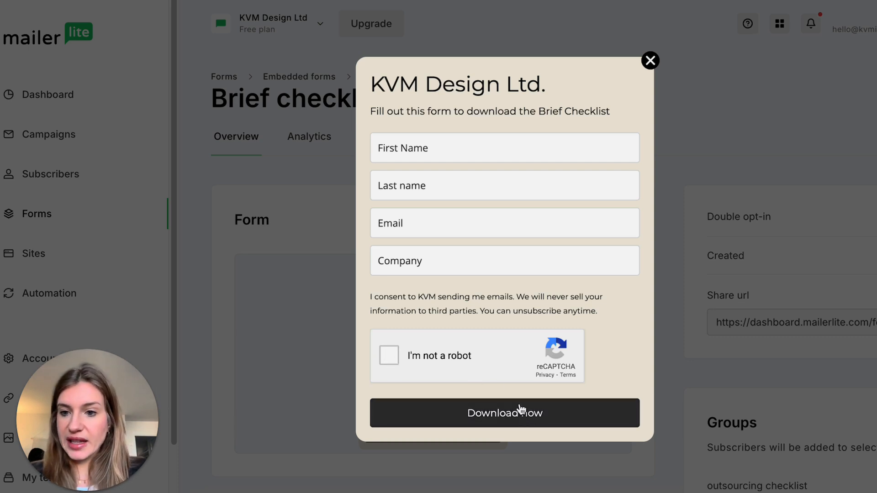
pyautogui.moveTo(279, 345)
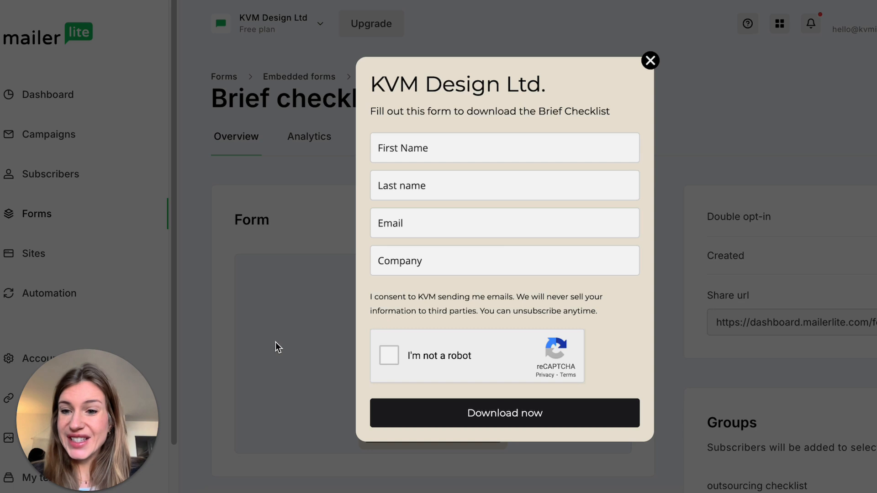
pyautogui.moveTo(306, 338)
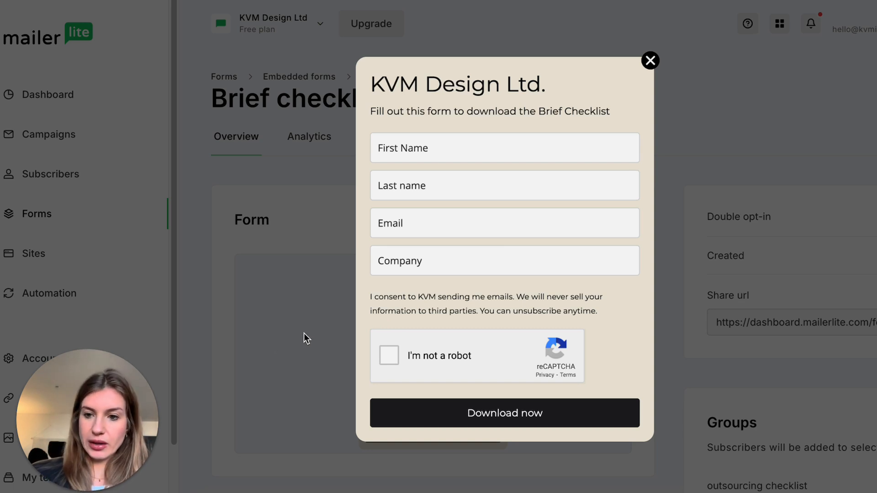
pyautogui.moveTo(639, 69)
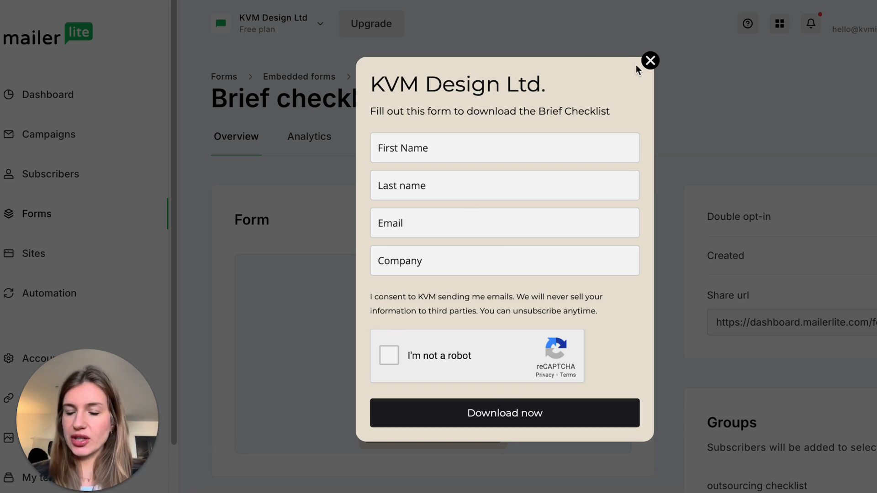
pyautogui.moveTo(624, 103)
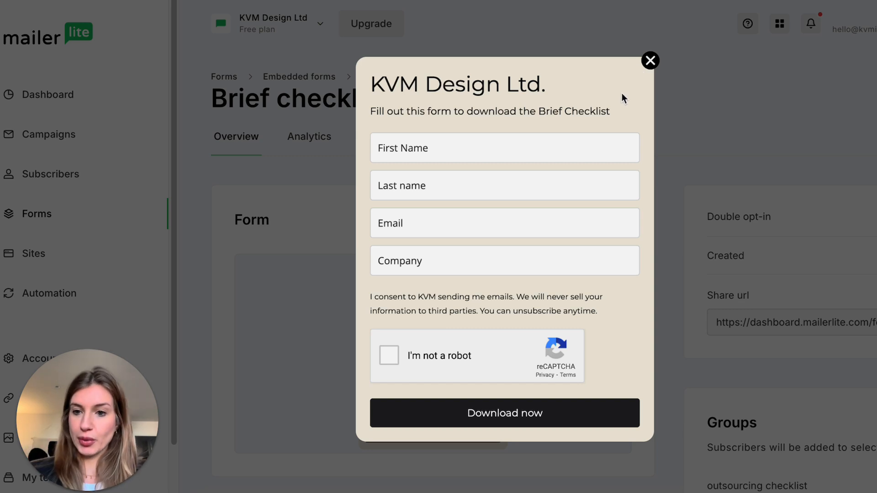
pyautogui.moveTo(275, 321)
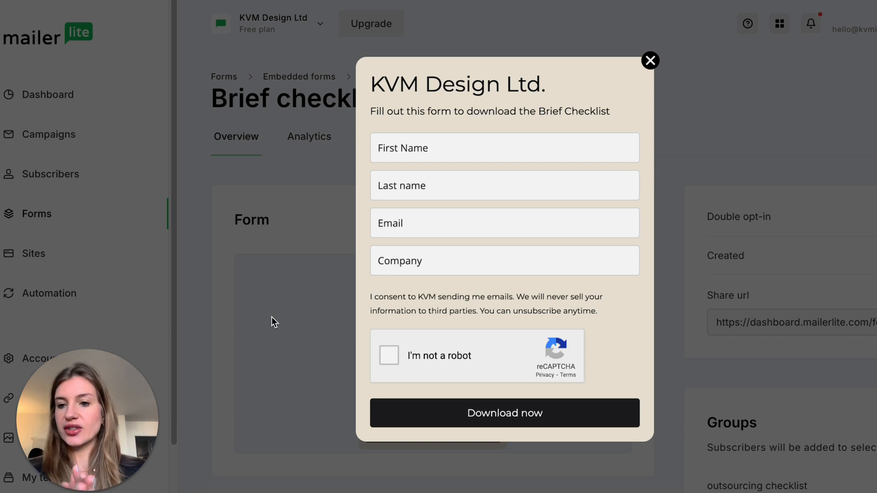
pyautogui.moveTo(517, 46)
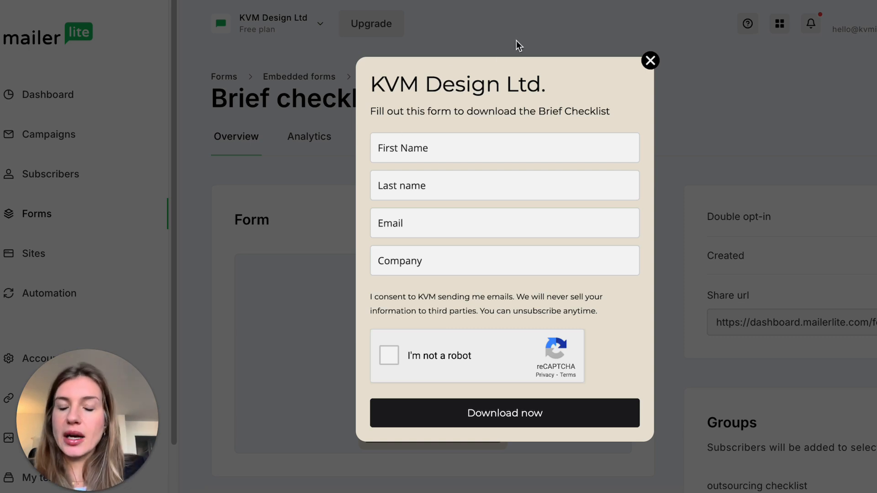
pyautogui.moveTo(625, 98)
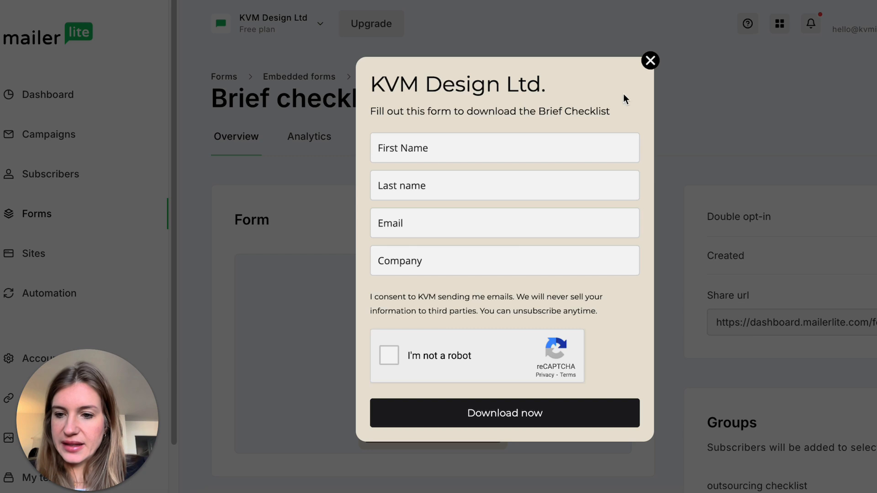
pyautogui.moveTo(649, 60)
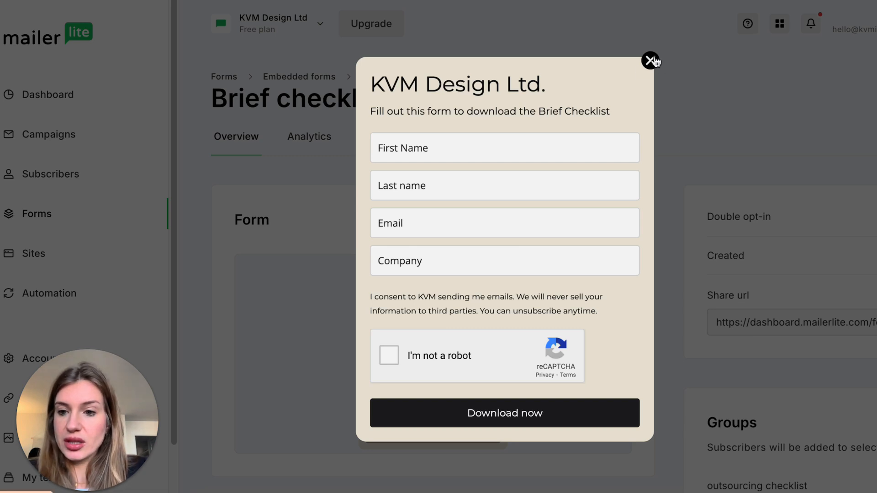
pyautogui.moveTo(503, 172)
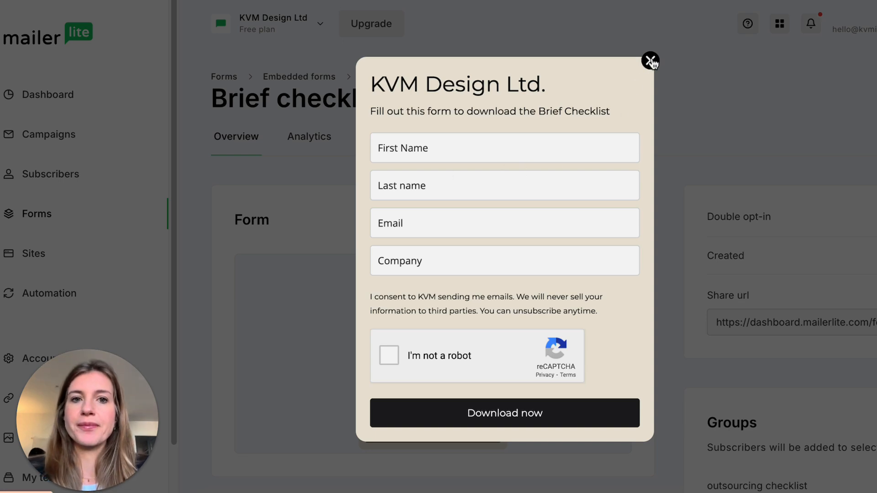
pyautogui.click(649, 61)
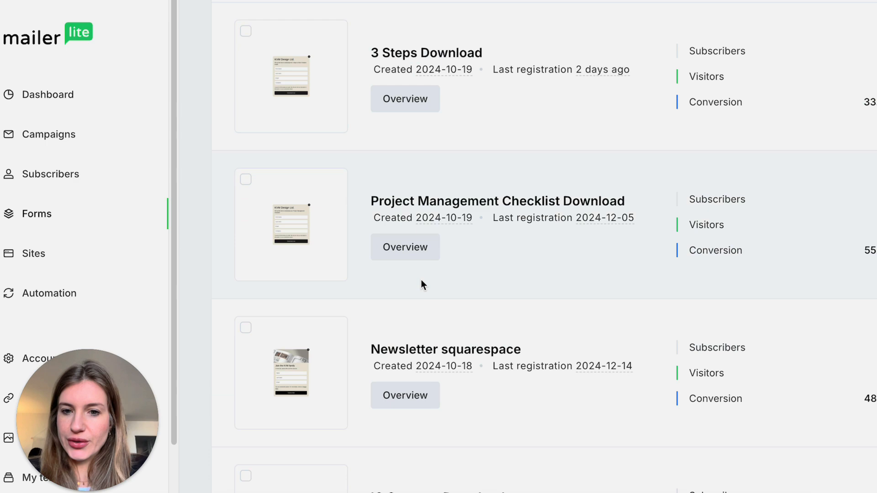
# Preview the Newsletter squarespace form at full size, close it and return to the embedded forms list
pyautogui.click(405, 396)
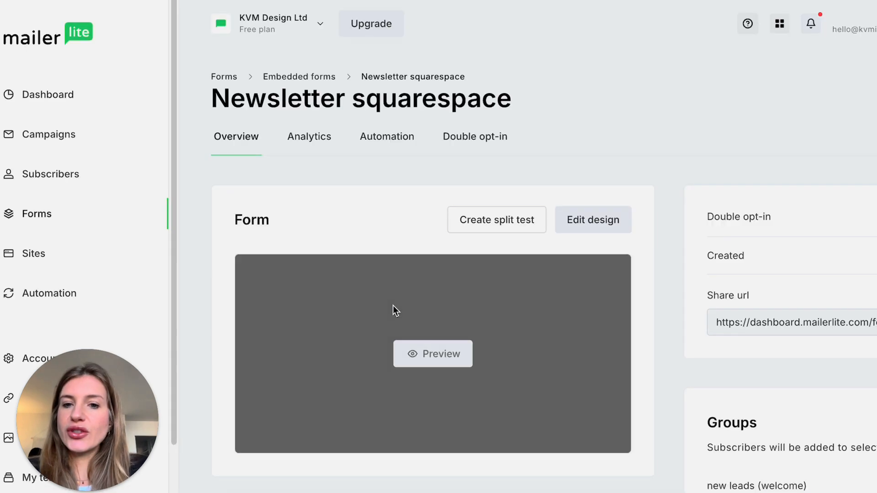
pyautogui.click(432, 353)
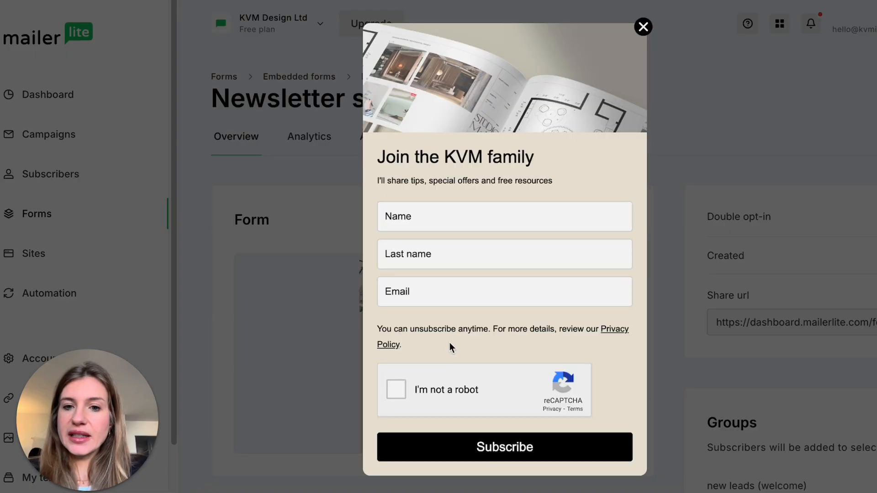
pyautogui.moveTo(498, 398)
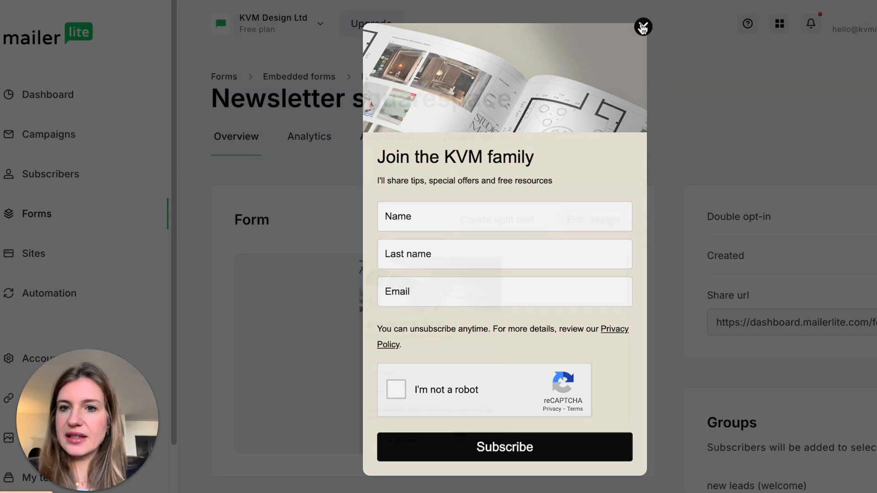
pyautogui.click(642, 26)
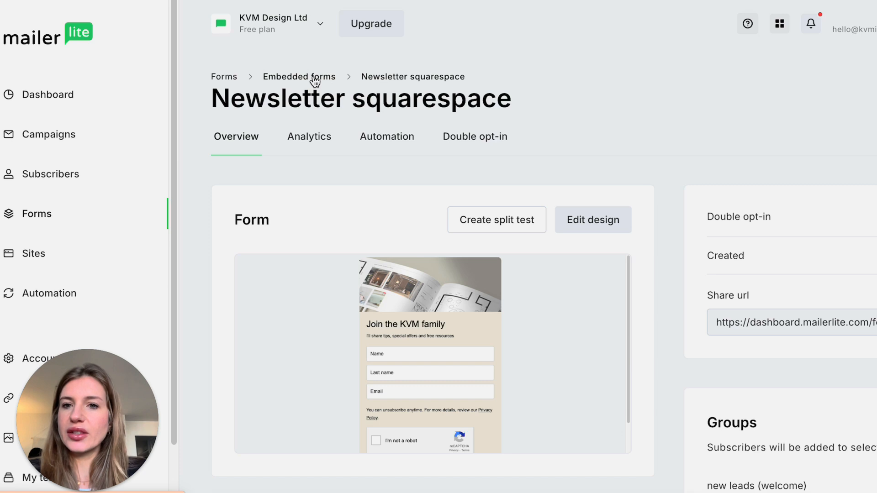
pyautogui.click(298, 77)
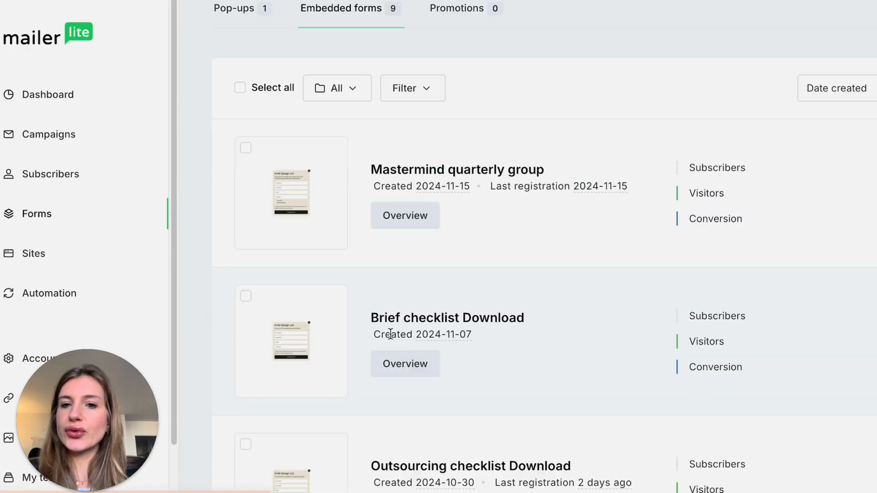
# Preview Brief checklist Download at full size again, close it, then go to the Newsletter squarespace overview
pyautogui.scroll(-3)
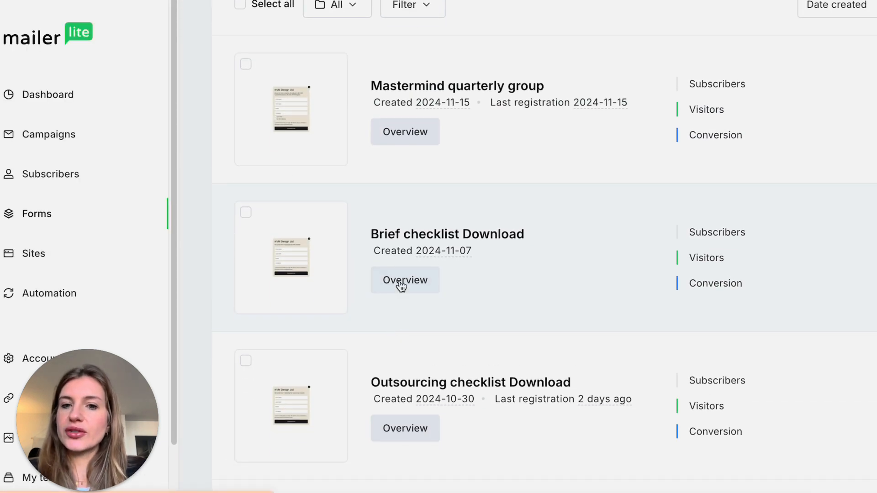
pyautogui.click(405, 279)
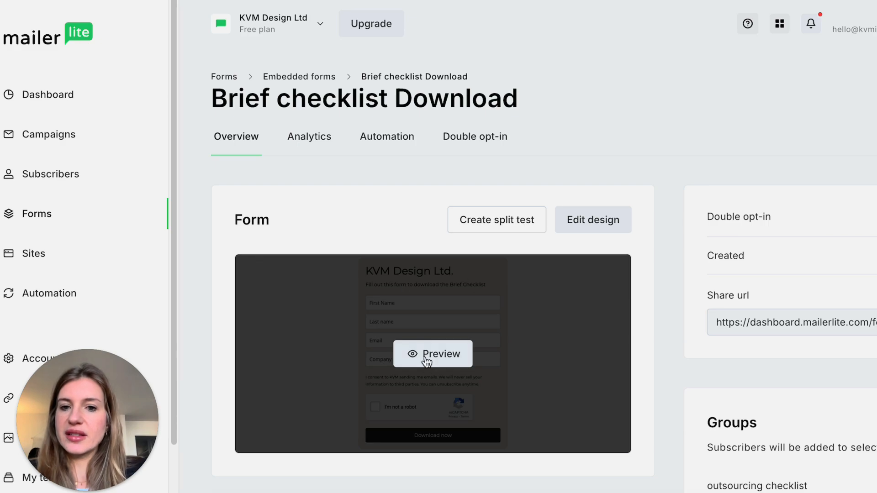
pyautogui.click(432, 353)
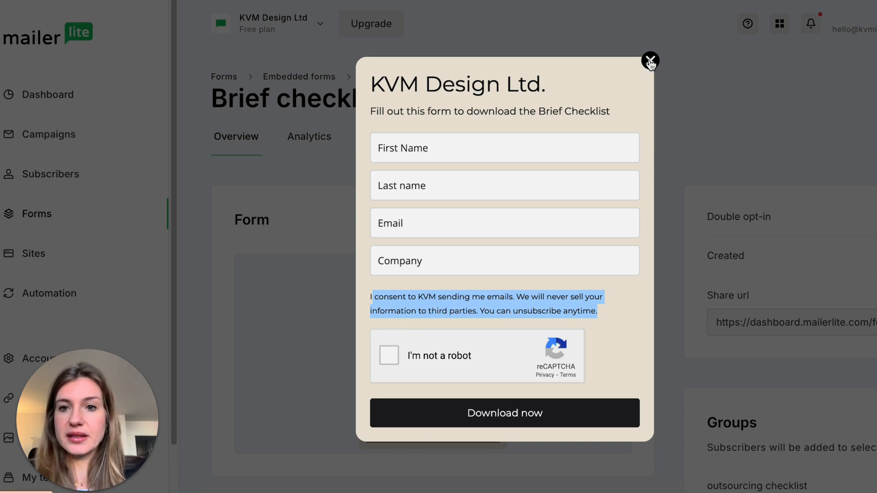
pyautogui.click(650, 61)
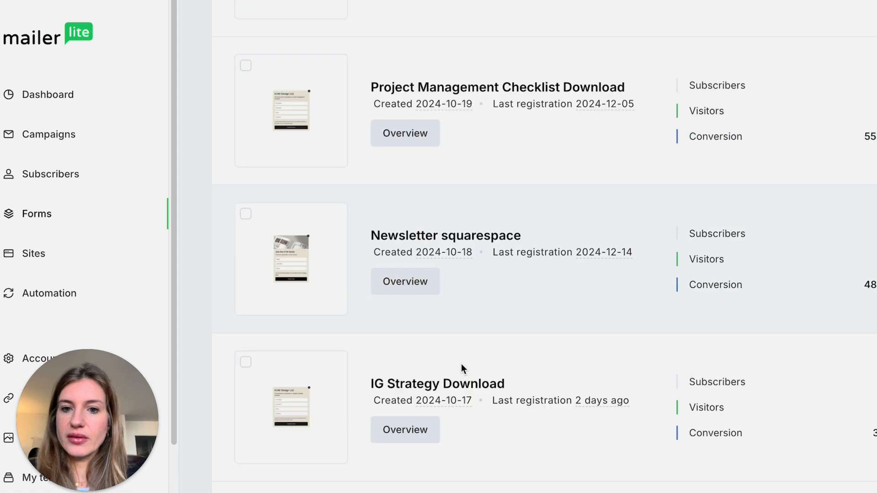
pyautogui.click(405, 282)
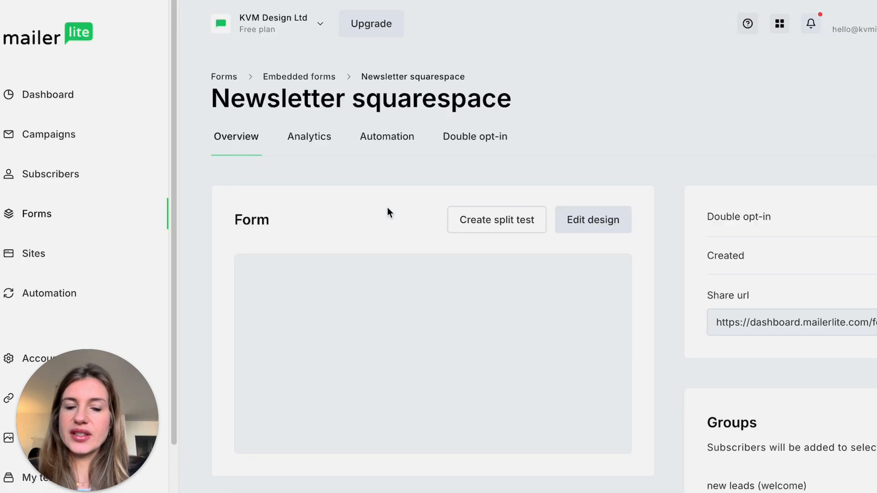
pyautogui.scroll(-3)
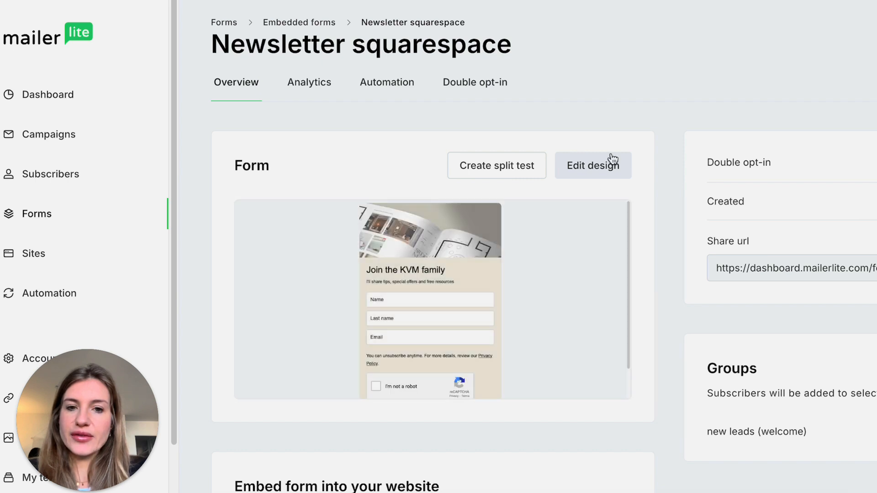
pyautogui.moveTo(411, 321)
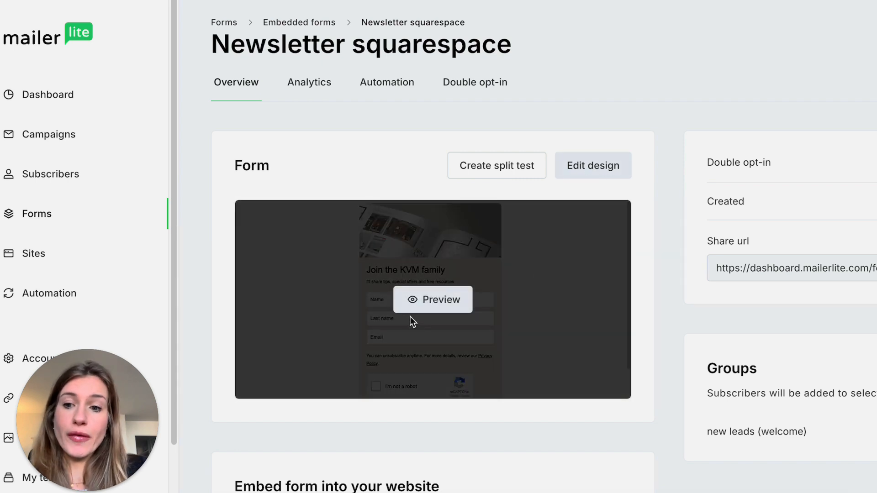
pyautogui.scroll(-3)
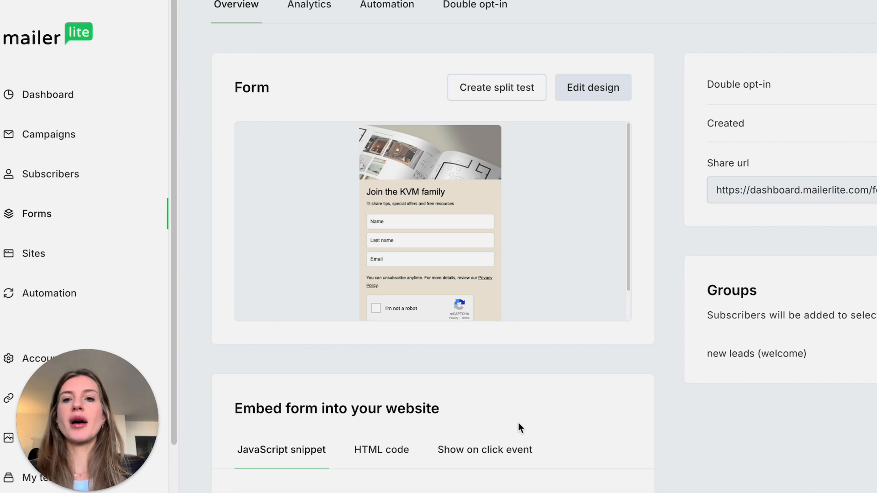
pyautogui.moveTo(758, 310)
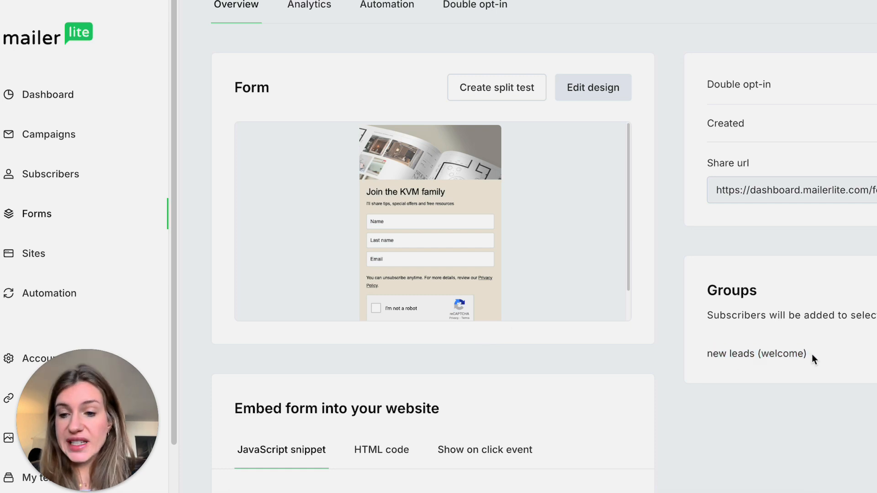
pyautogui.doubleClick(783, 354)
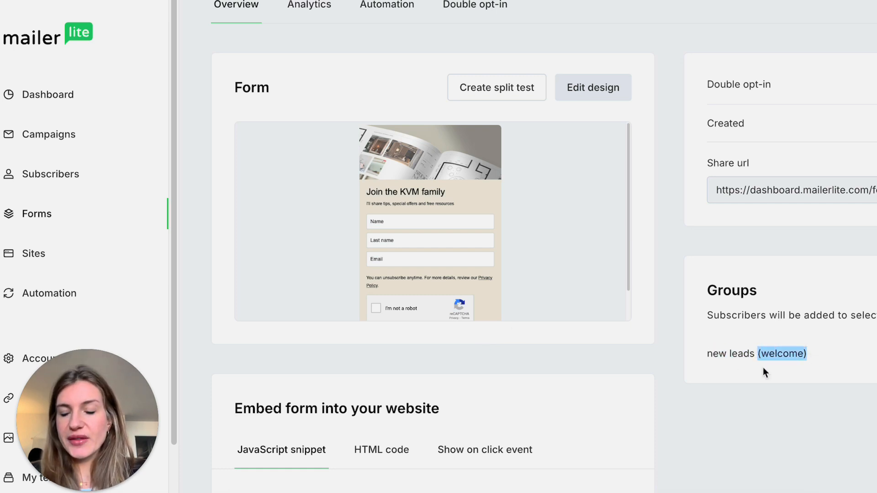
pyautogui.moveTo(760, 400)
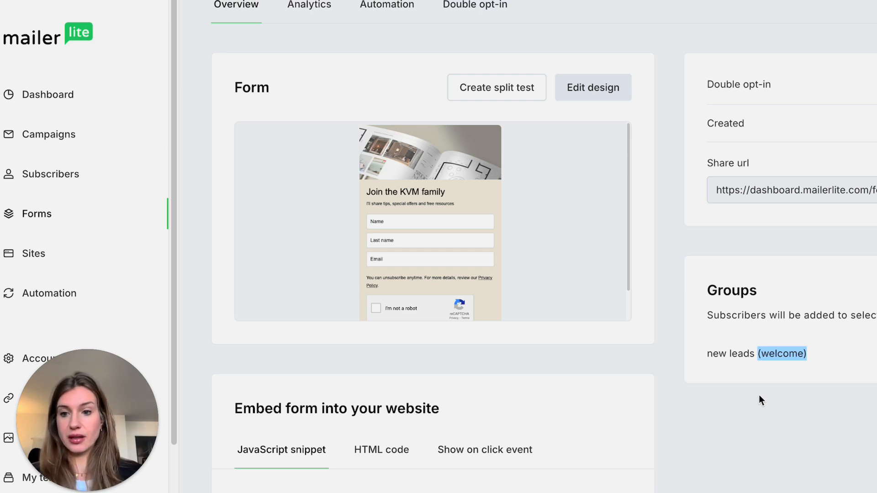
pyautogui.moveTo(746, 398)
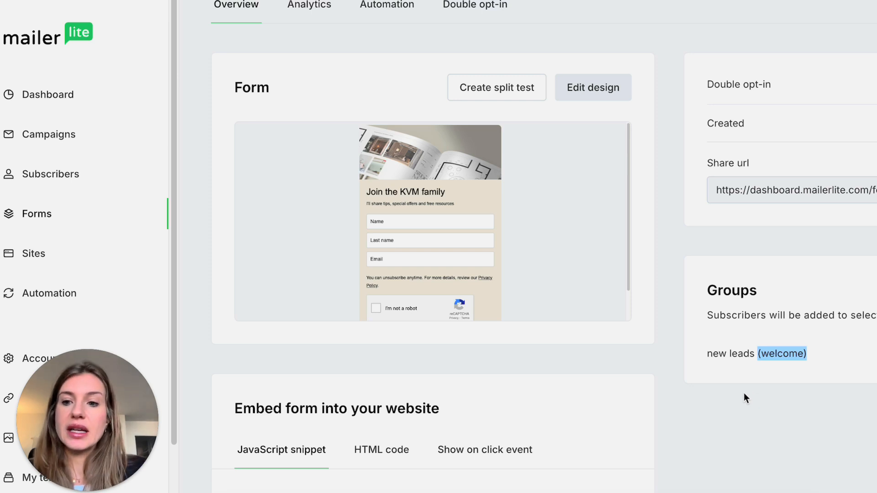
pyautogui.scroll(3)
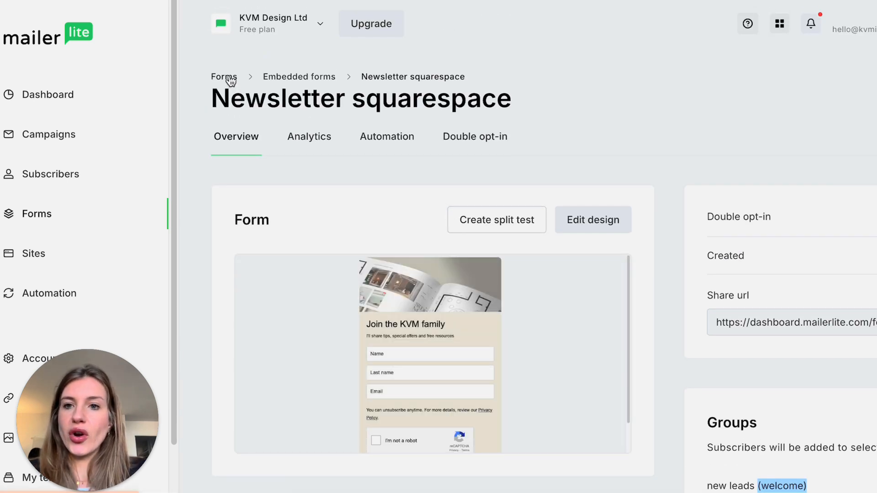
# Return to the main Forms page showing the paused Newsletter sign-up pop-up
pyautogui.click(224, 76)
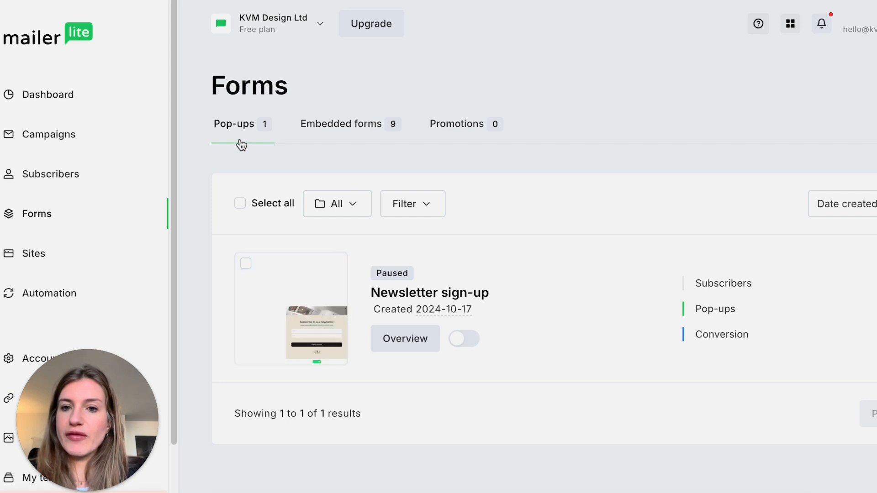
pyautogui.moveTo(364, 139)
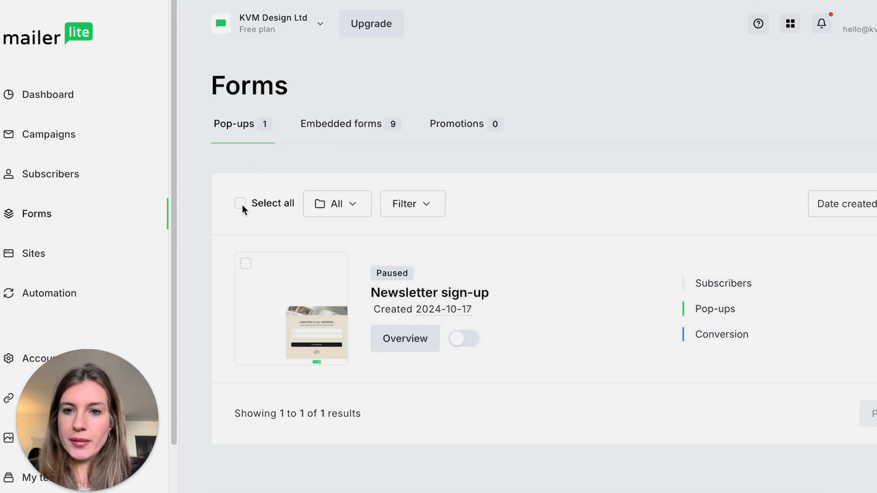
pyautogui.moveTo(283, 265)
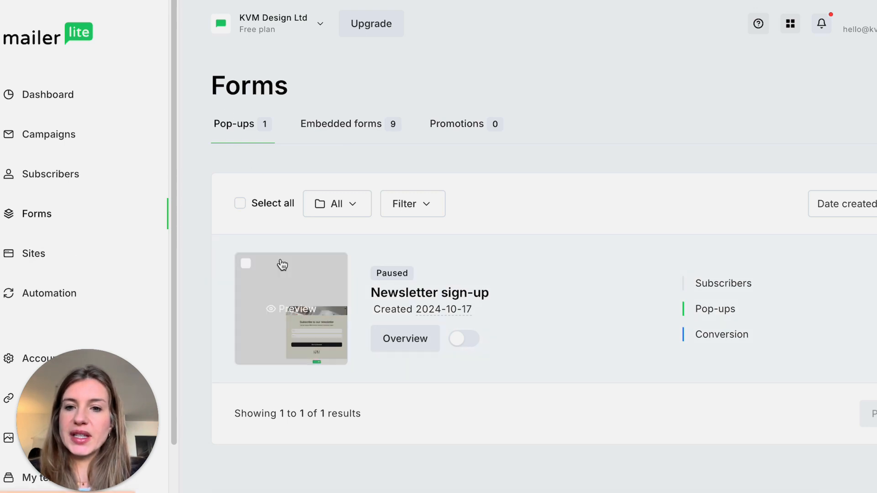
pyautogui.moveTo(37, 258)
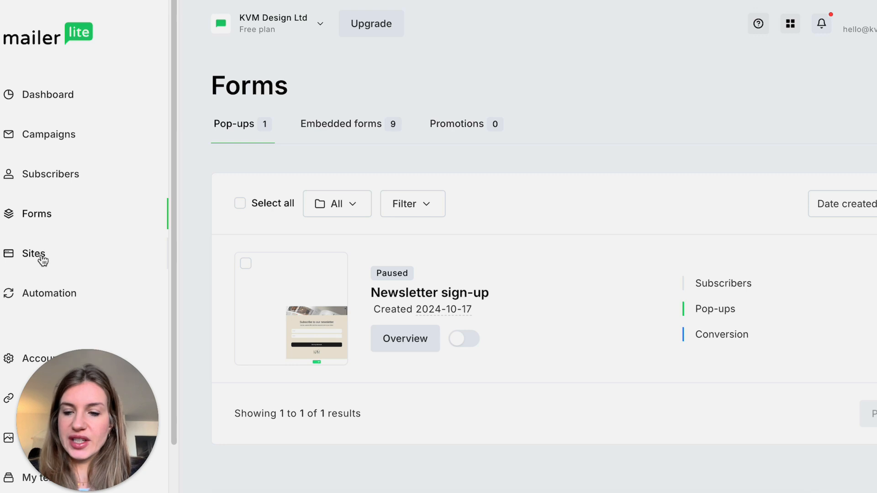
pyautogui.moveTo(196, 258)
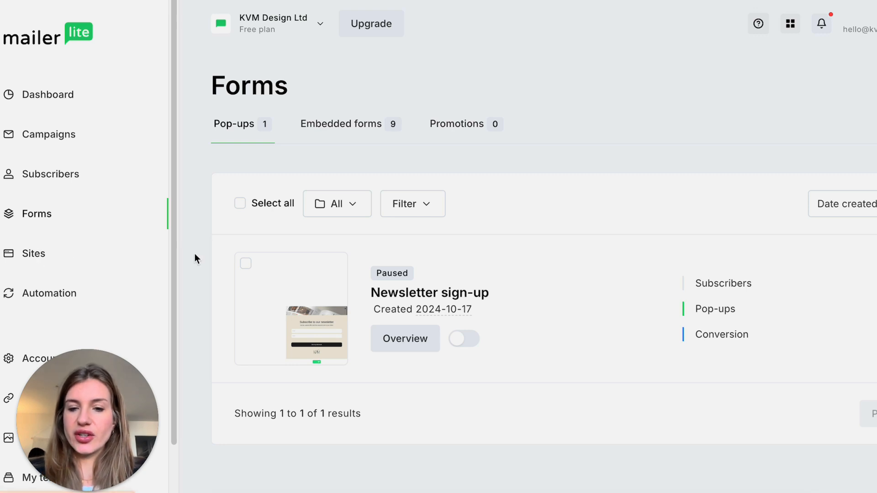
pyautogui.moveTo(340, 124)
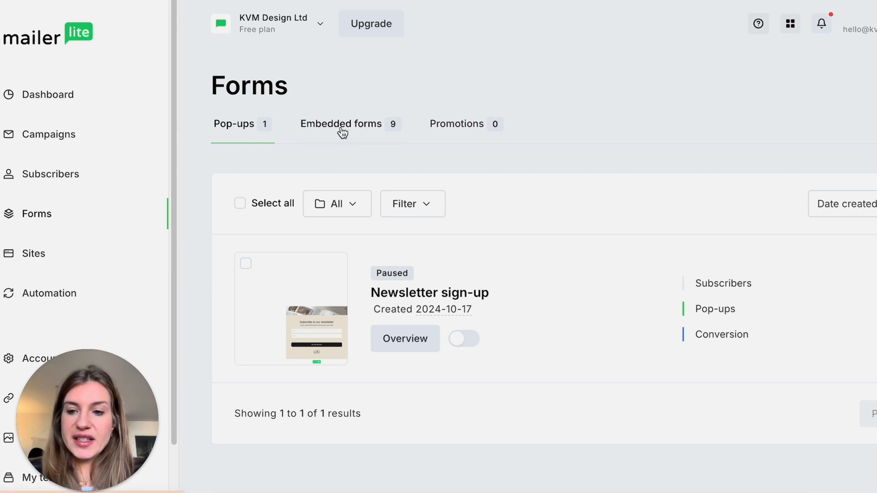
pyautogui.moveTo(331, 156)
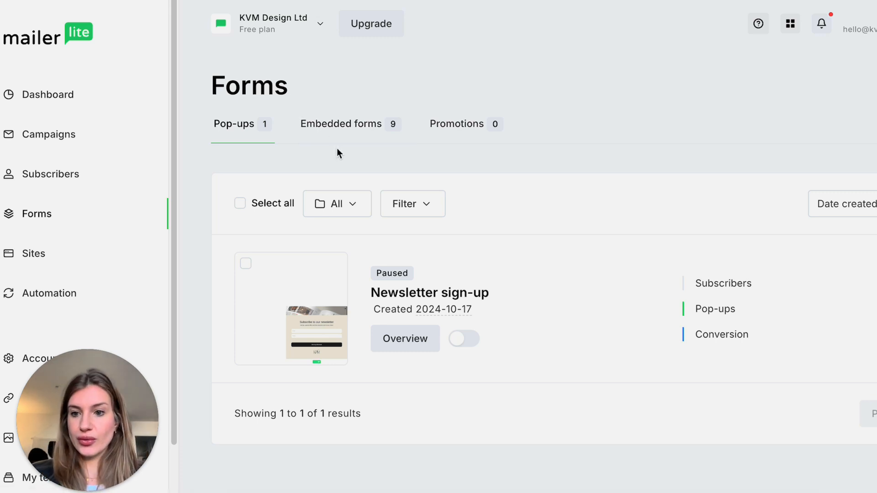
pyautogui.moveTo(335, 140)
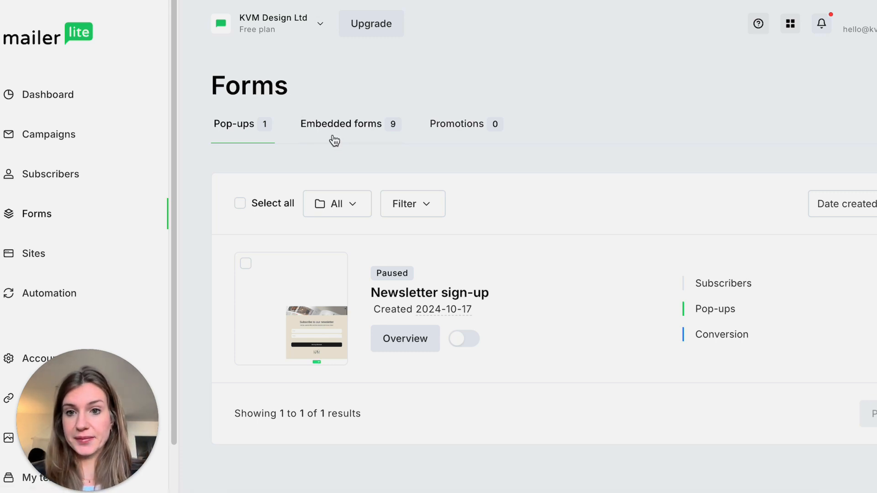
pyautogui.moveTo(333, 165)
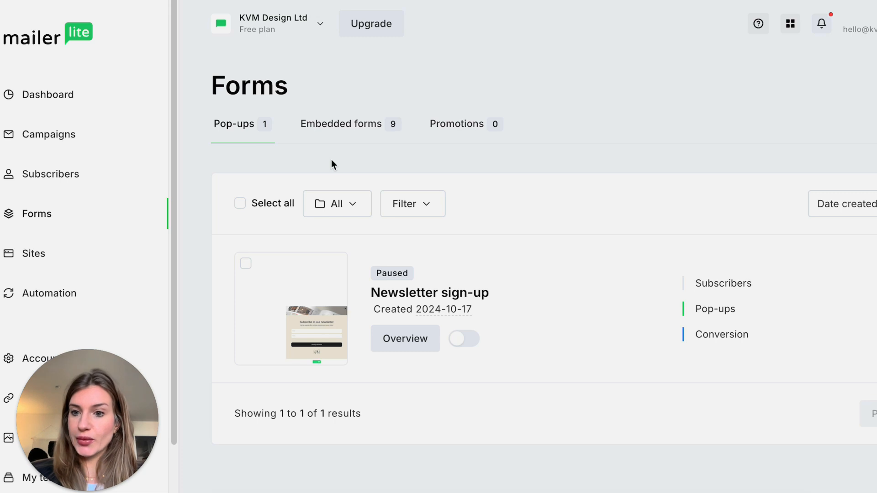
pyautogui.moveTo(411, 193)
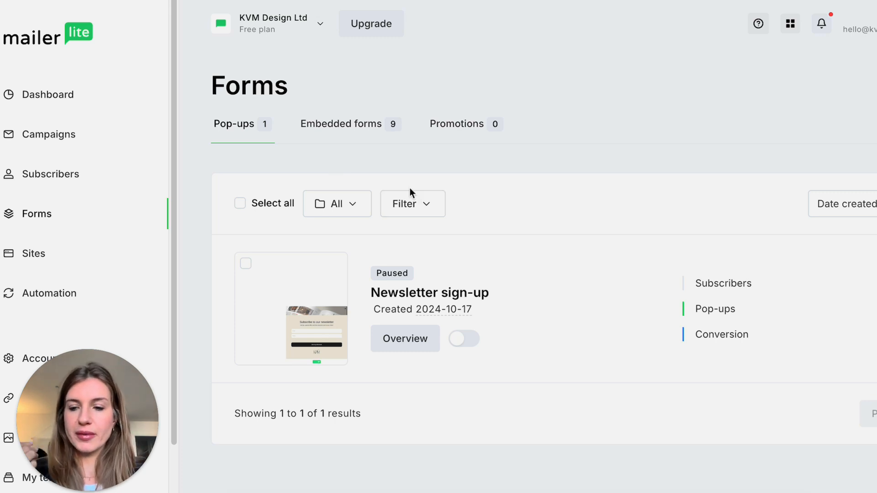
pyautogui.moveTo(340, 131)
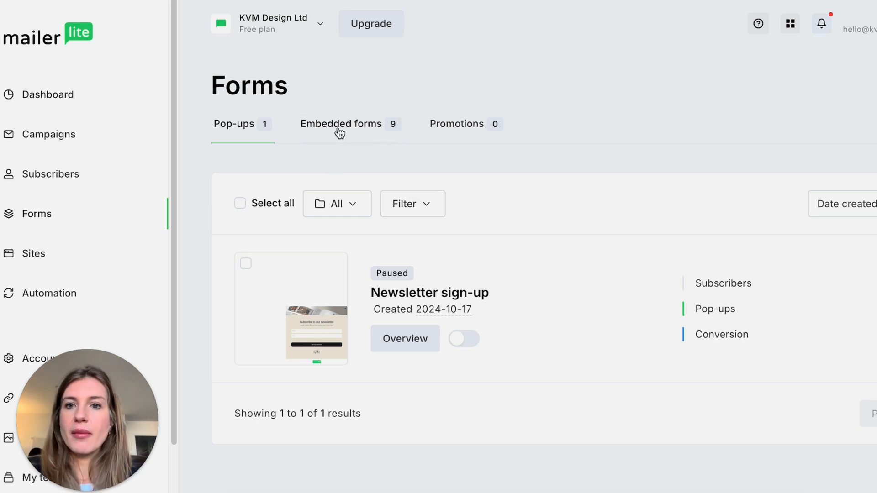
# Create a new embedded form and name it 'test newsle' in the Form name field
pyautogui.click(340, 123)
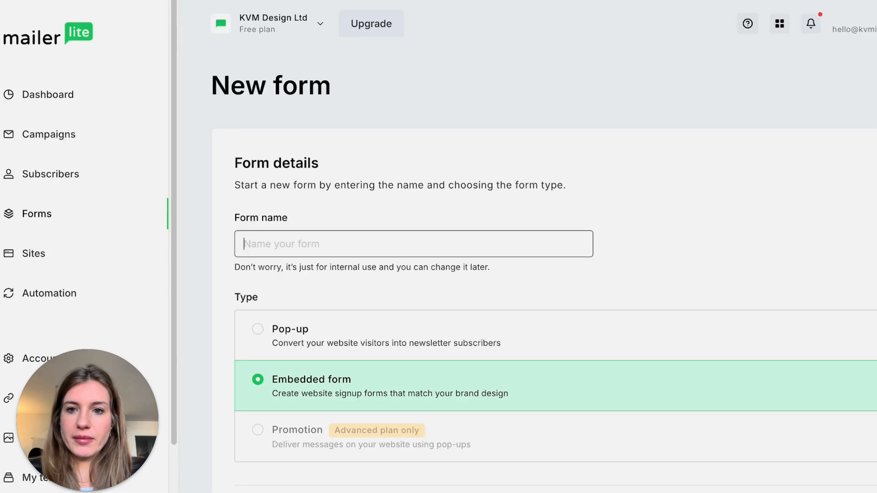
pyautogui.moveTo(452, 307)
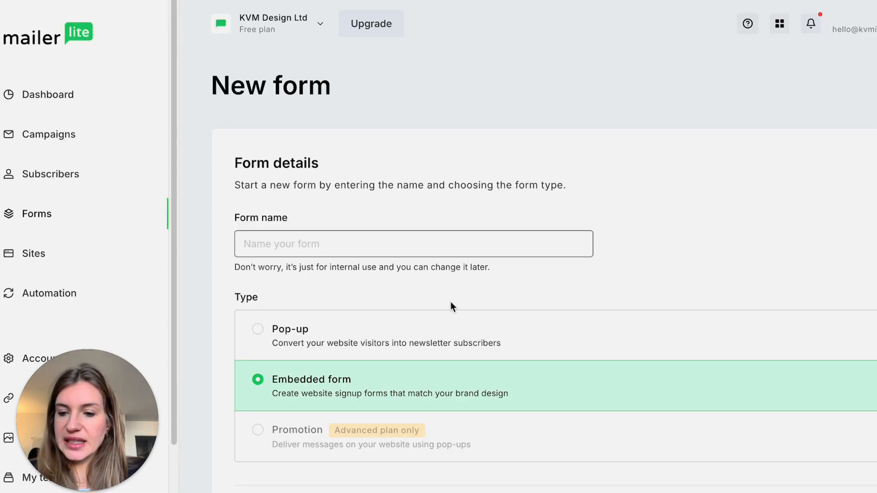
pyautogui.click(413, 243)
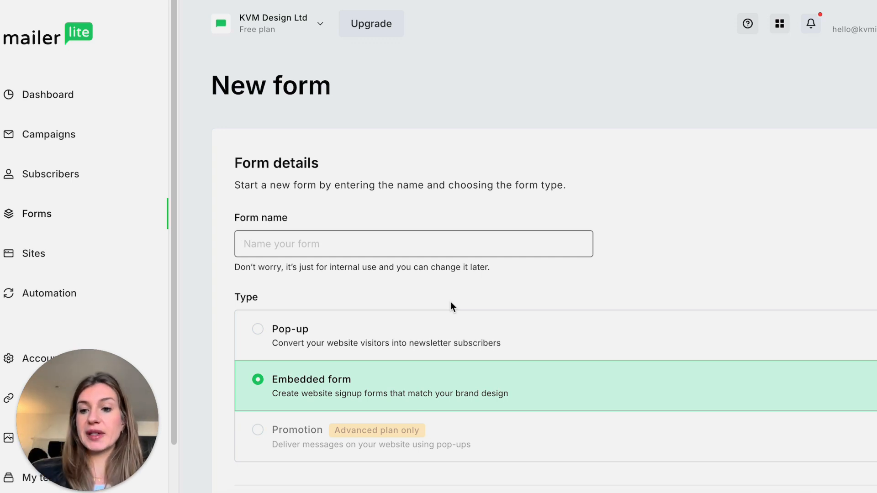
pyautogui.click(413, 243)
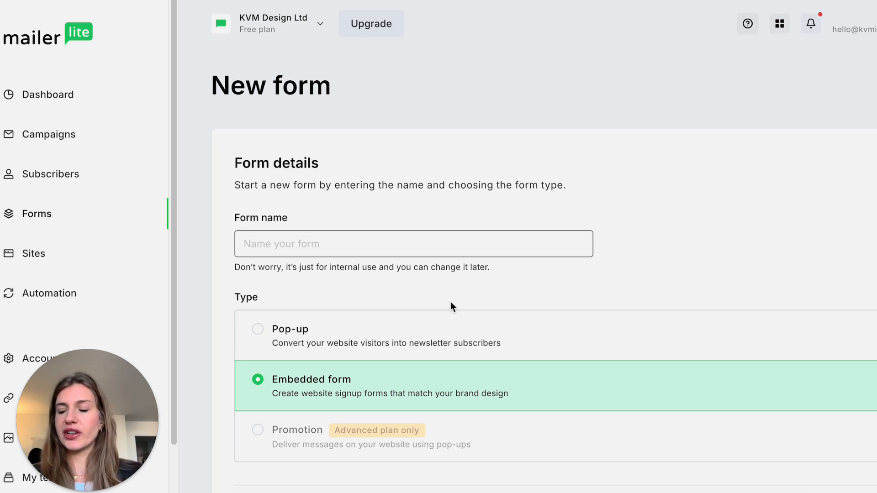
pyautogui.click(413, 243)
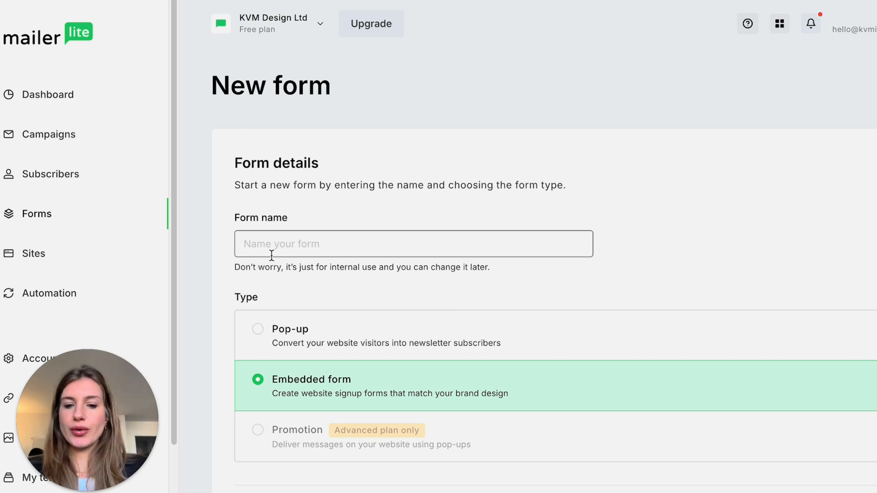
pyautogui.write('test newsle')
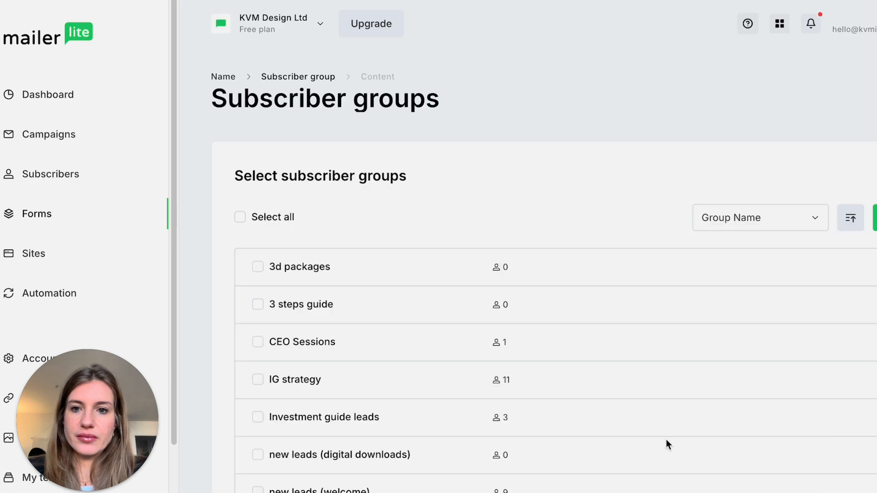
pyautogui.moveTo(360, 218)
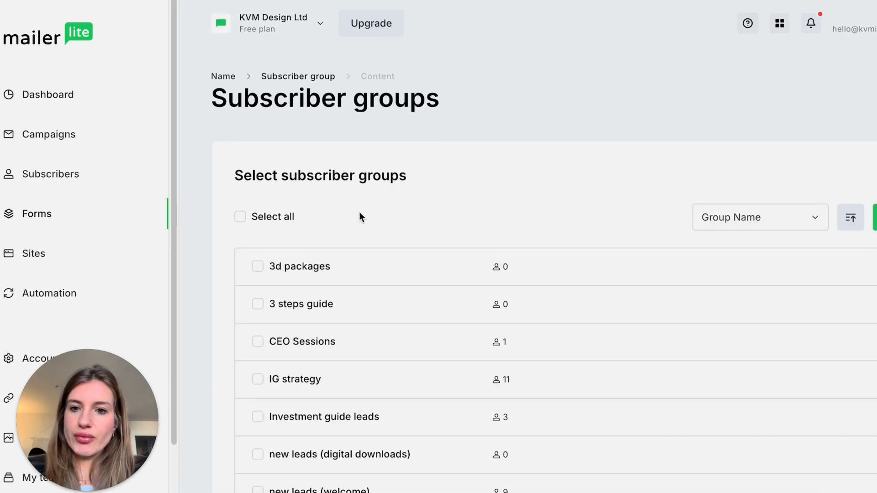
# Tick the new leads (welcome) subscriber group for the form's signups
pyautogui.scroll(-3)
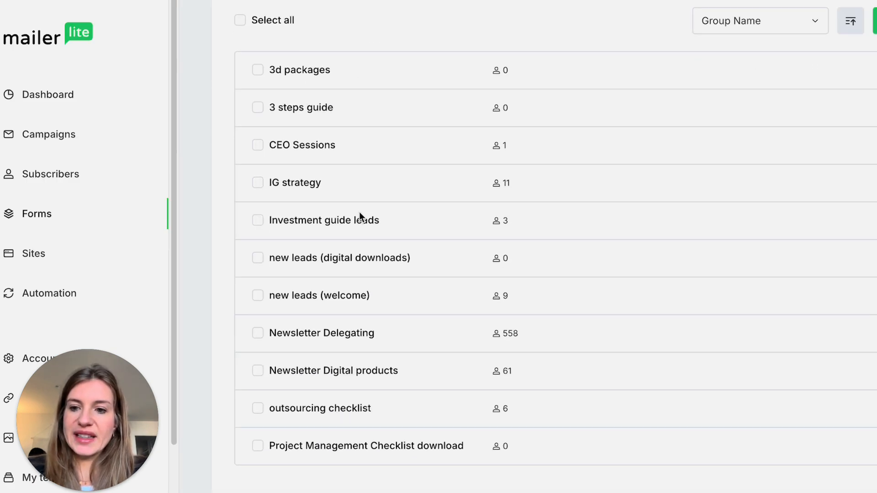
pyautogui.moveTo(389, 404)
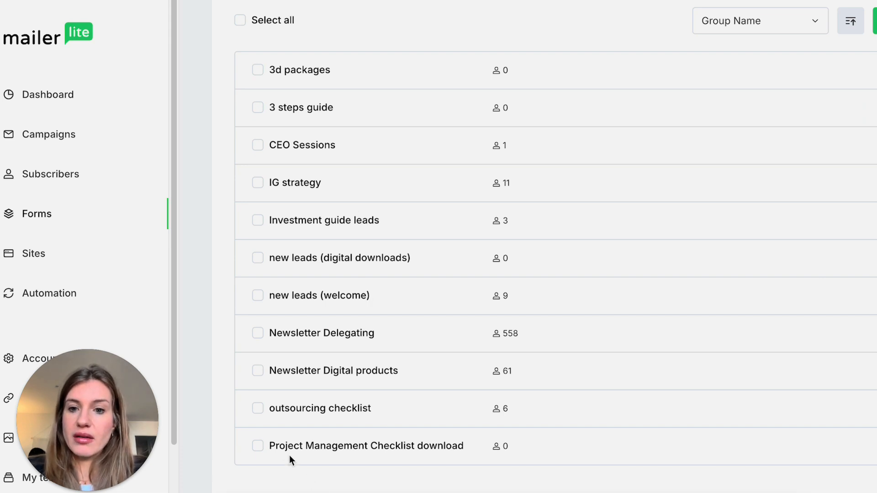
pyautogui.moveTo(259, 346)
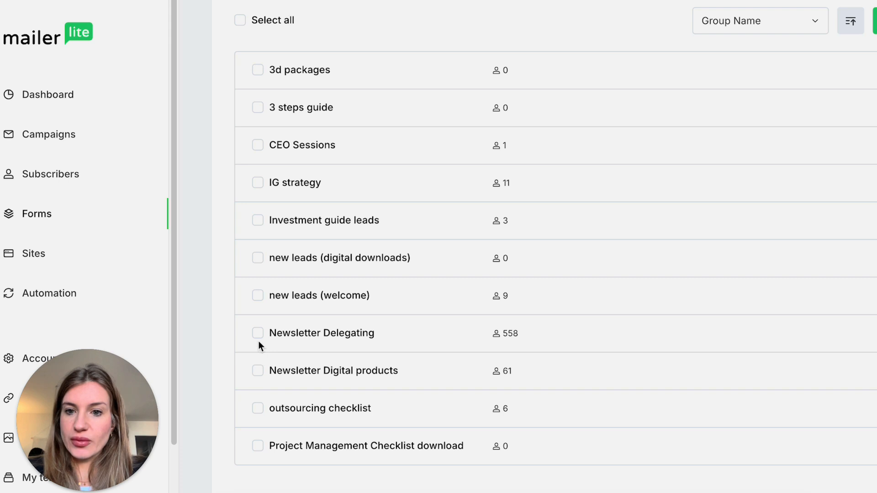
pyautogui.click(258, 295)
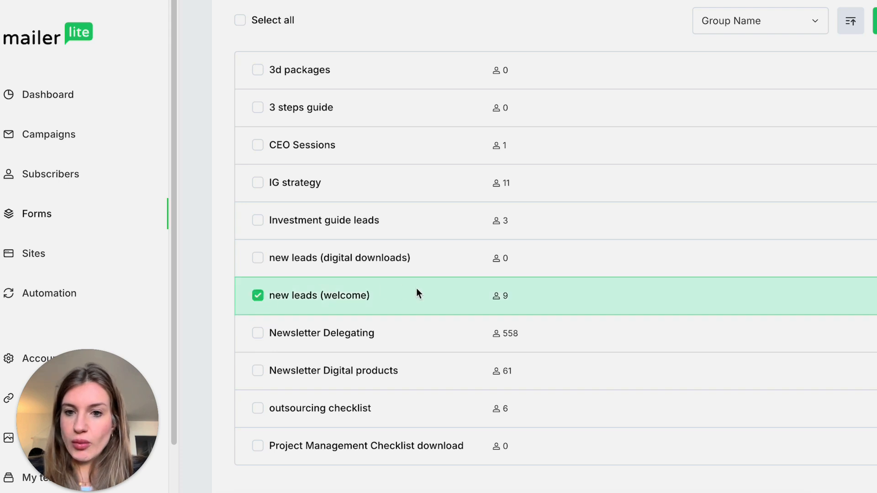
pyautogui.scroll(3)
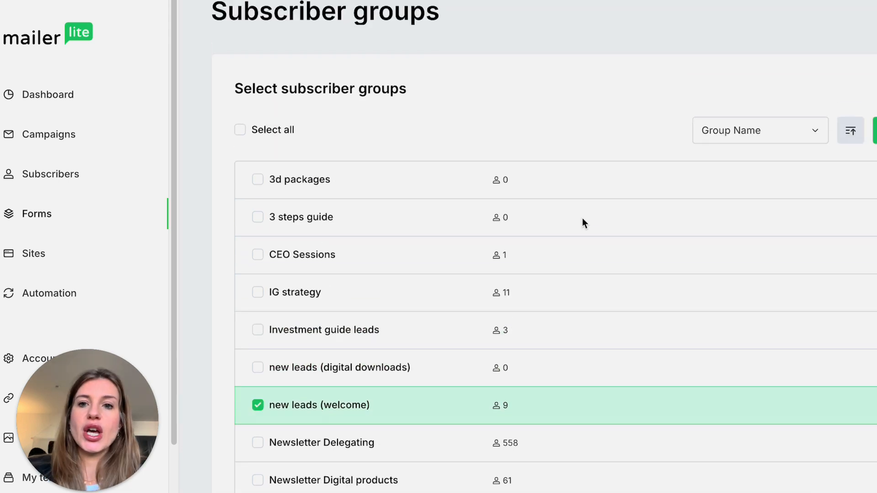
pyautogui.moveTo(367, 438)
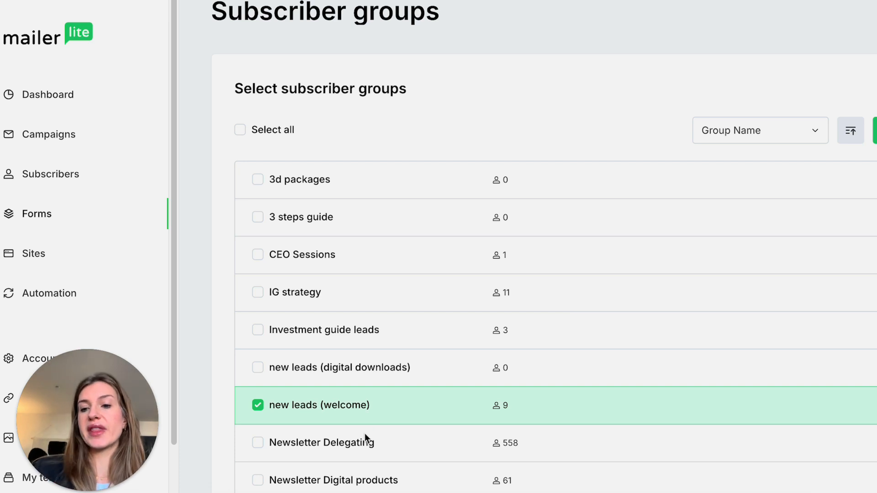
pyautogui.moveTo(338, 213)
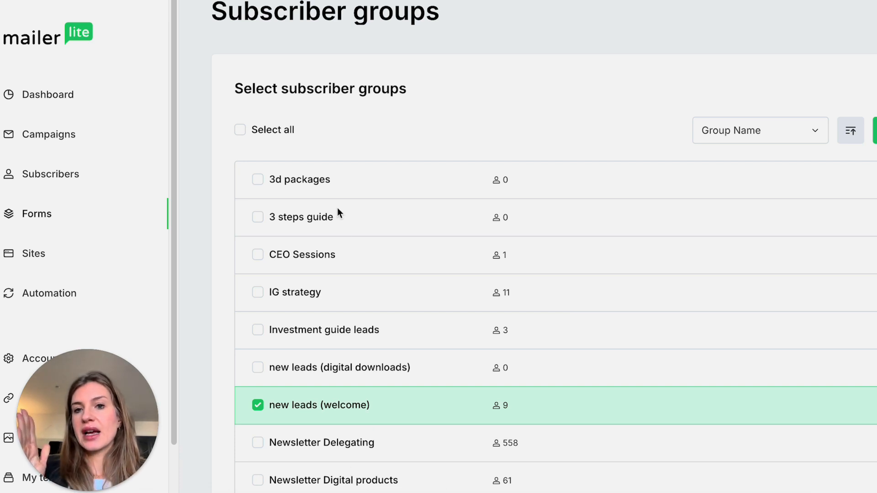
pyautogui.moveTo(423, 127)
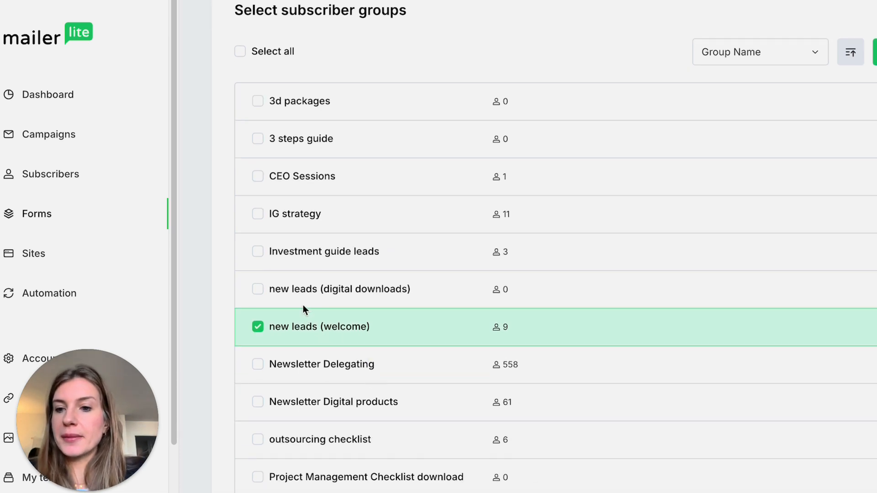
pyautogui.moveTo(301, 309)
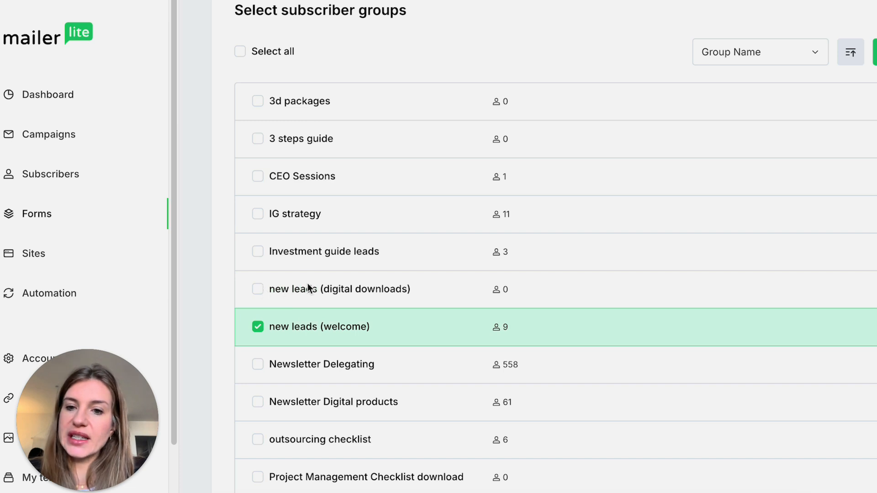
pyautogui.moveTo(304, 295)
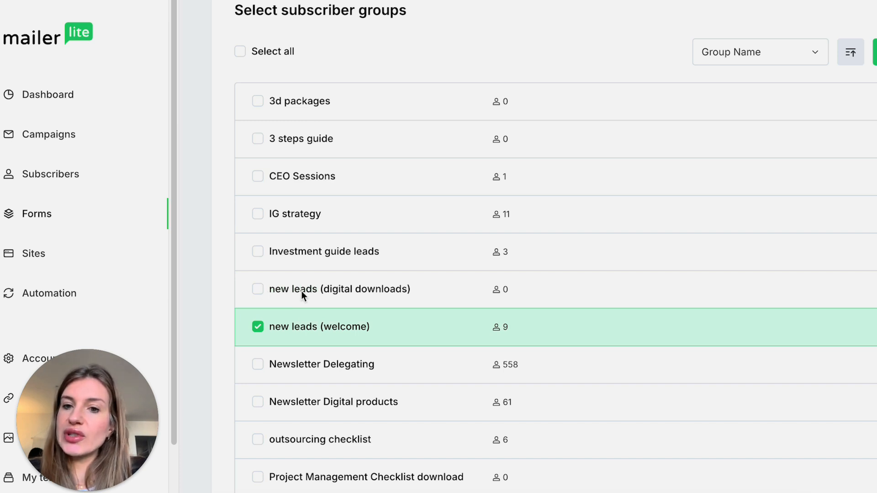
pyautogui.moveTo(406, 296)
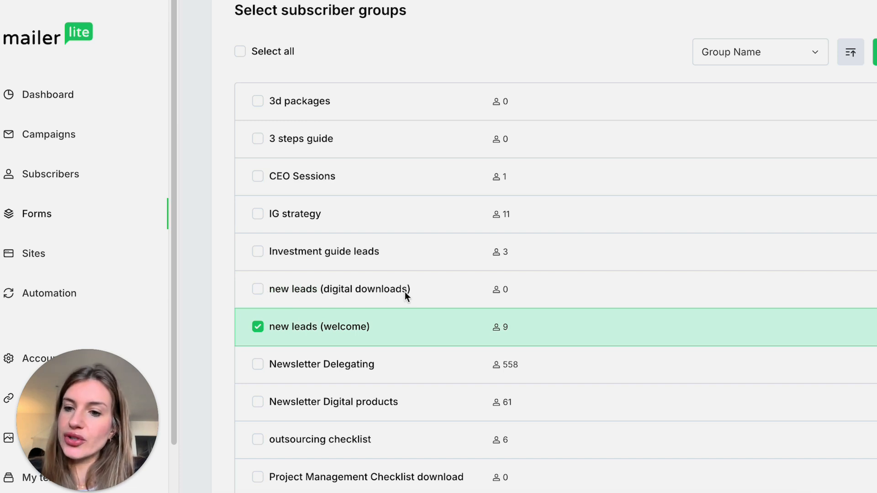
pyautogui.moveTo(403, 300)
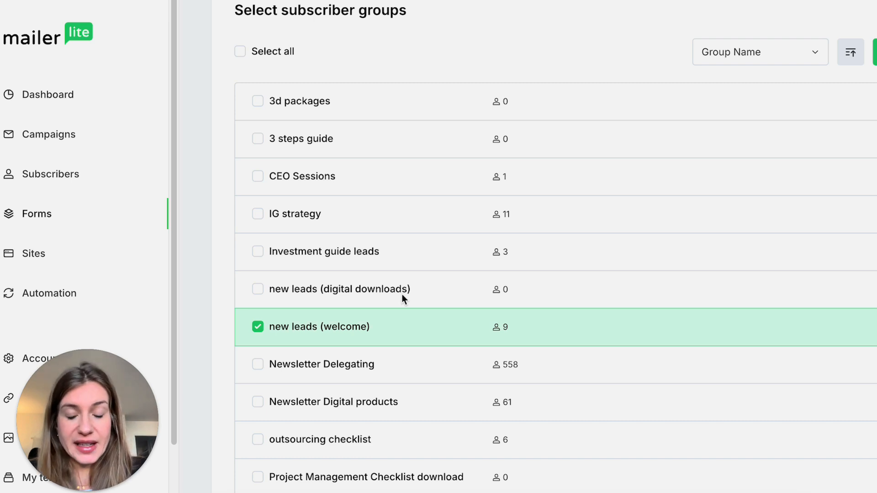
pyautogui.moveTo(393, 300)
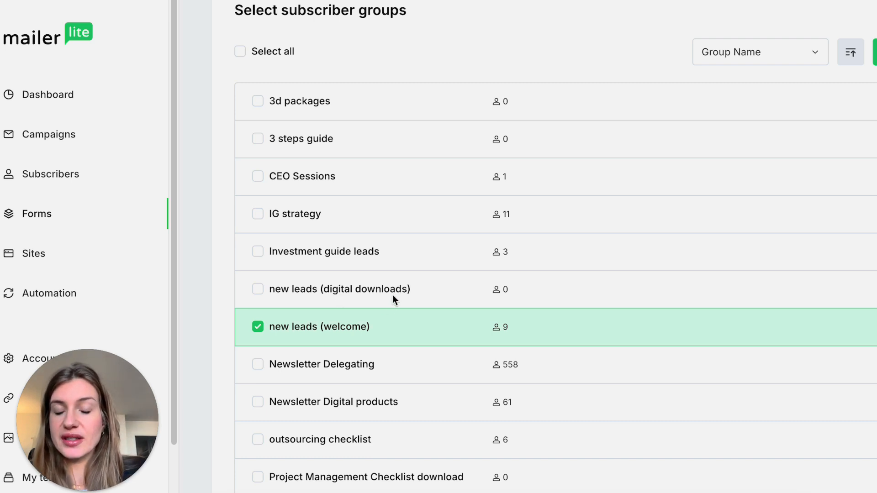
pyautogui.moveTo(445, 311)
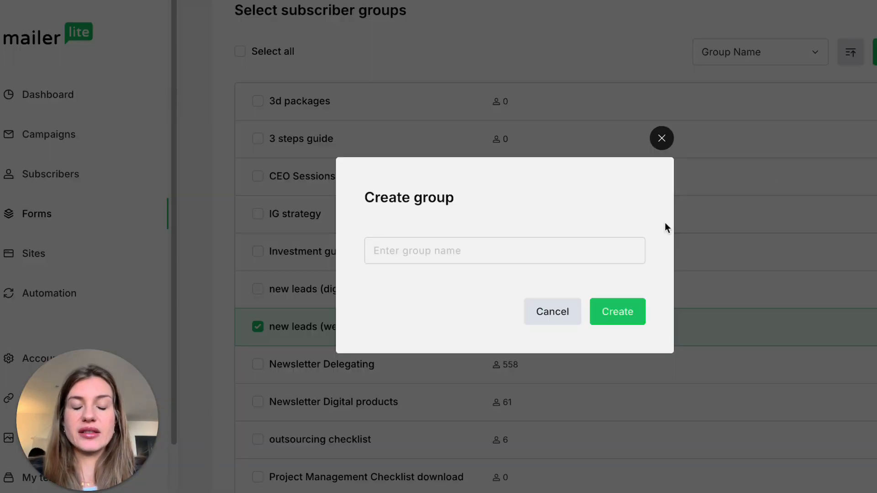
pyautogui.click(552, 311)
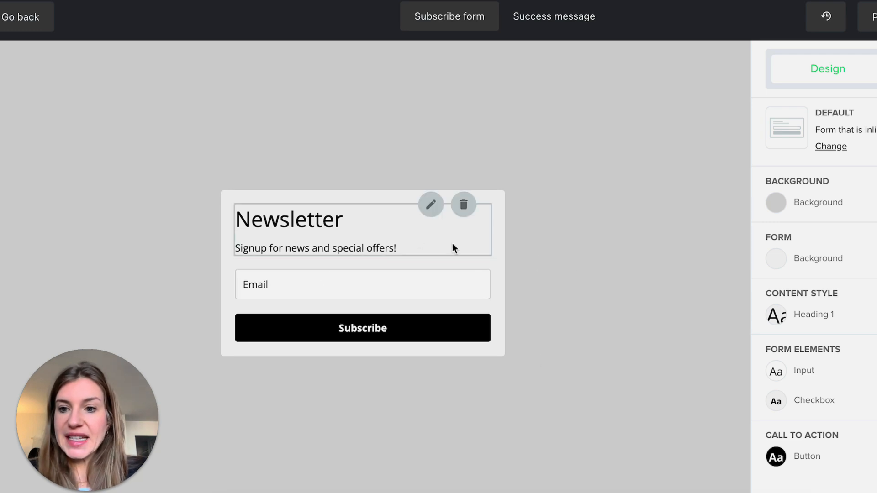
pyautogui.moveTo(363, 327)
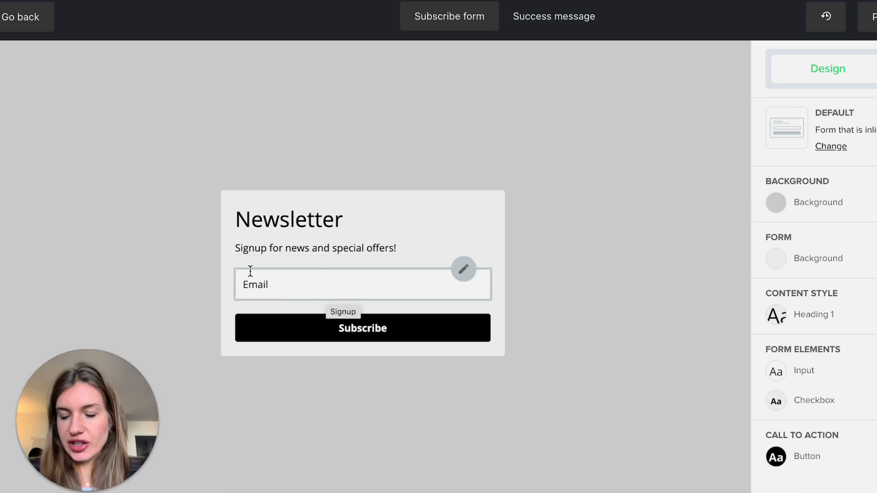
pyautogui.moveTo(259, 268)
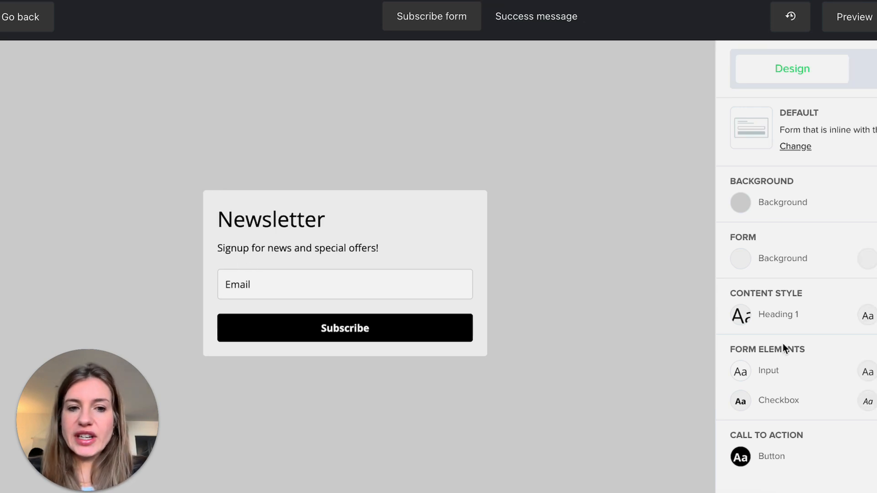
pyautogui.moveTo(866, 358)
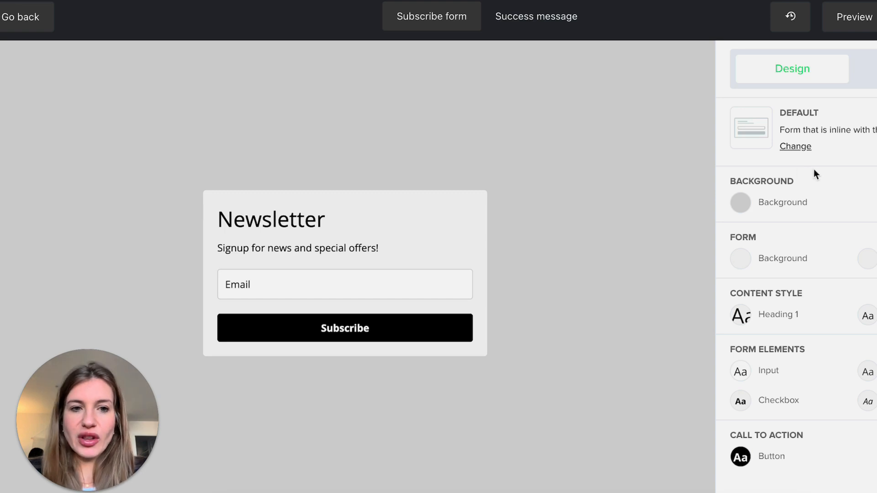
pyautogui.moveTo(864, 327)
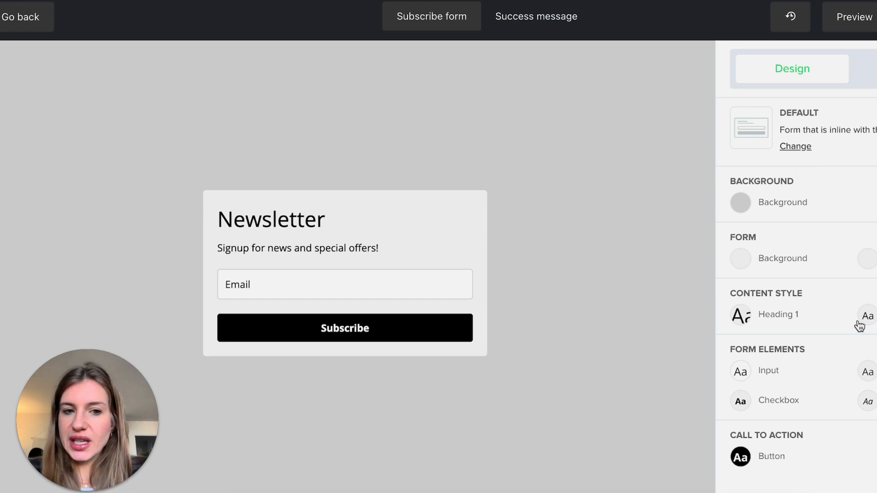
pyautogui.moveTo(457, 256)
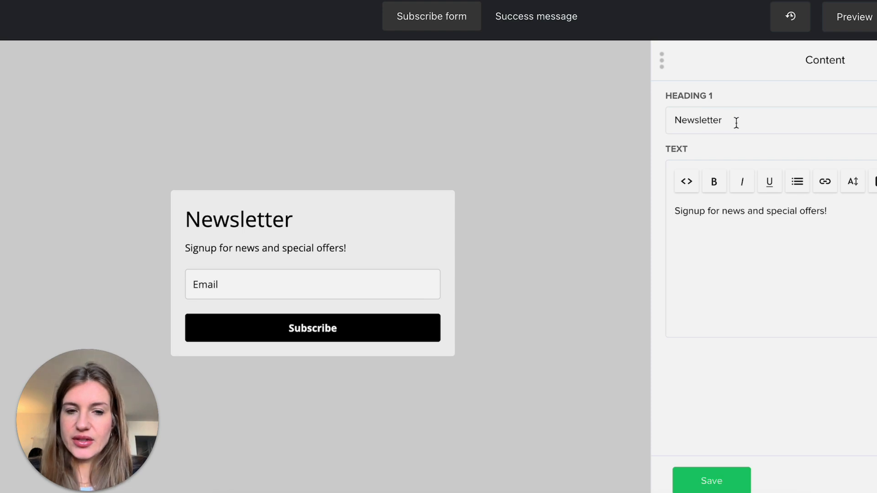
# Set the heading text to 'Join My Newslett' and pick a colour for the description text
pyautogui.write('Join')
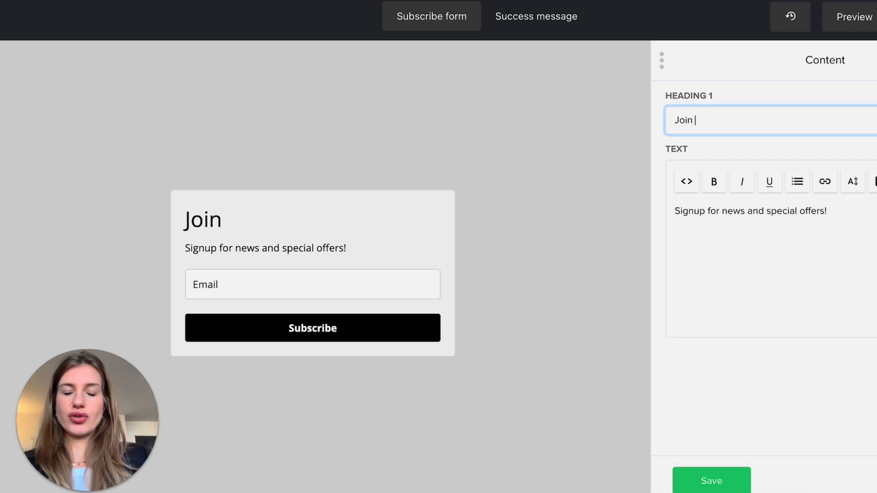
pyautogui.write('My Newsletter')
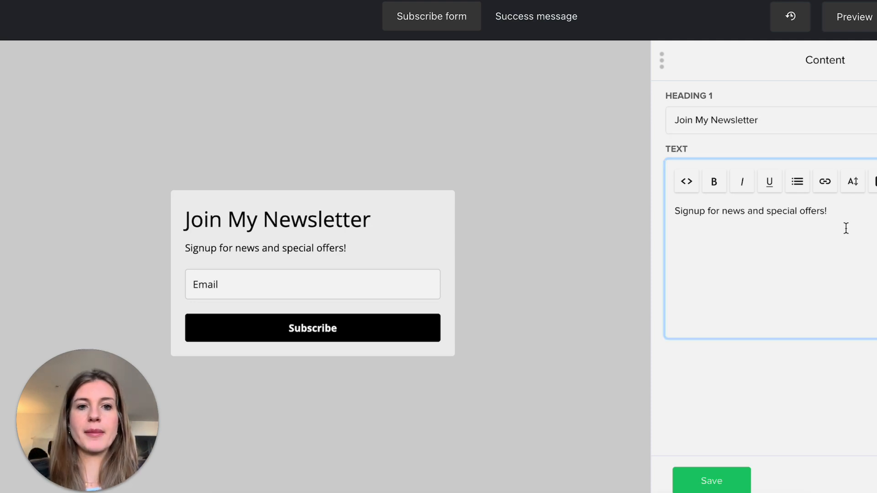
pyautogui.click(714, 181)
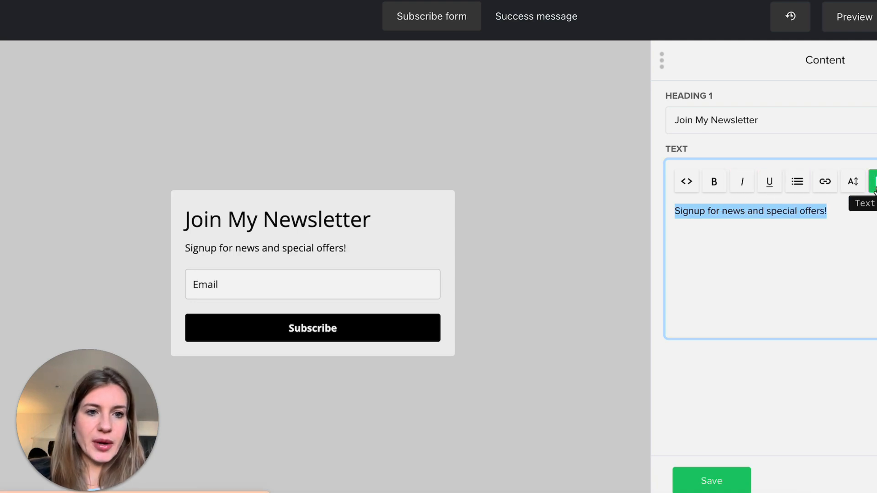
pyautogui.click(870, 181)
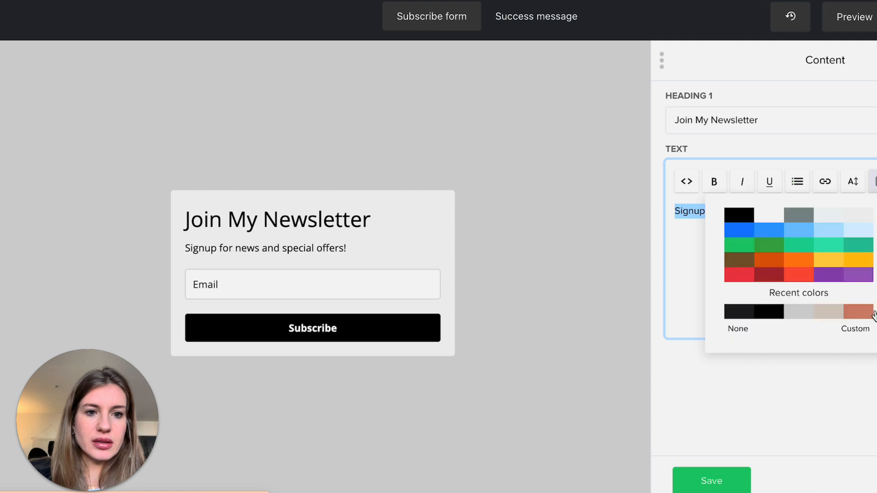
pyautogui.click(841, 181)
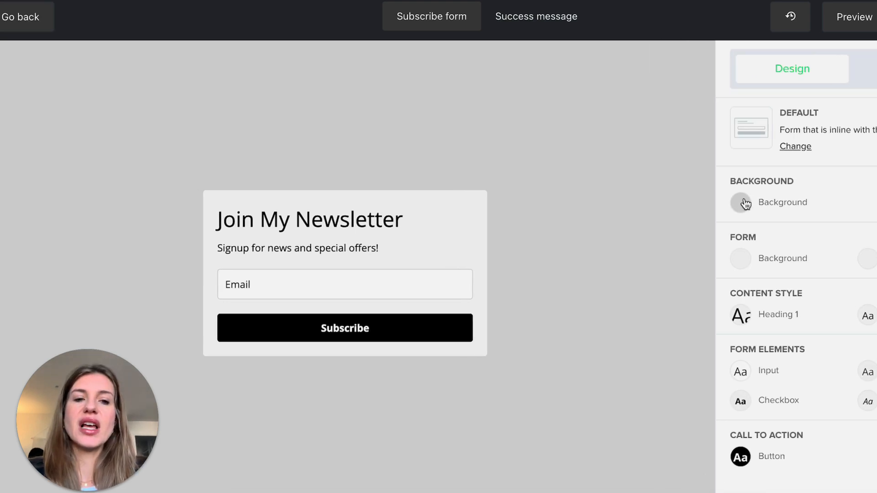
# Apply a black page background, then reopen the background colour settings for dark grey
pyautogui.click(740, 202)
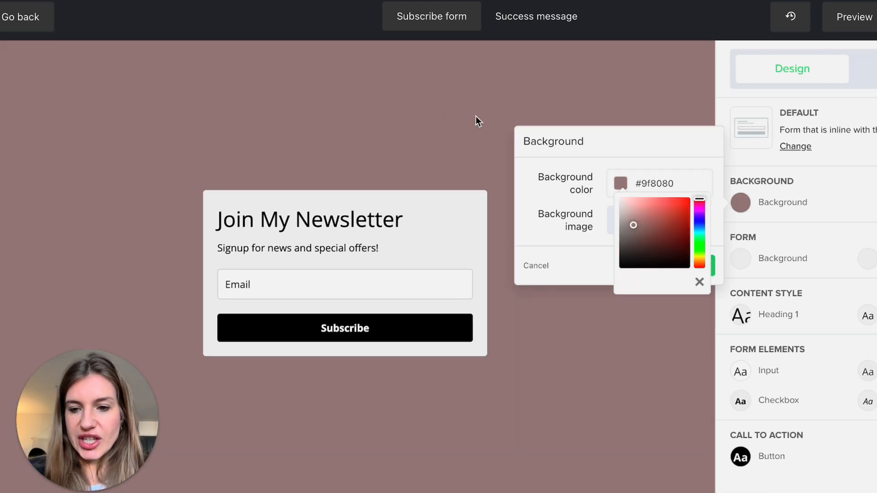
pyautogui.moveTo(399, 149)
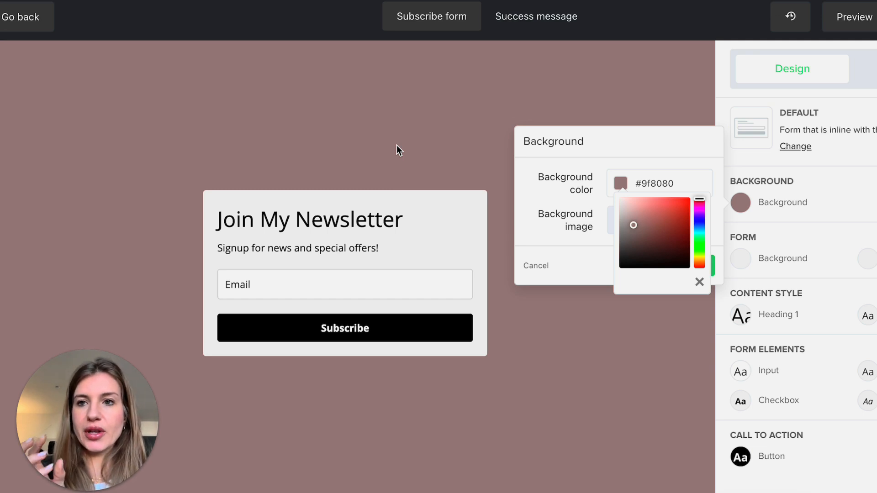
pyautogui.moveTo(756, 236)
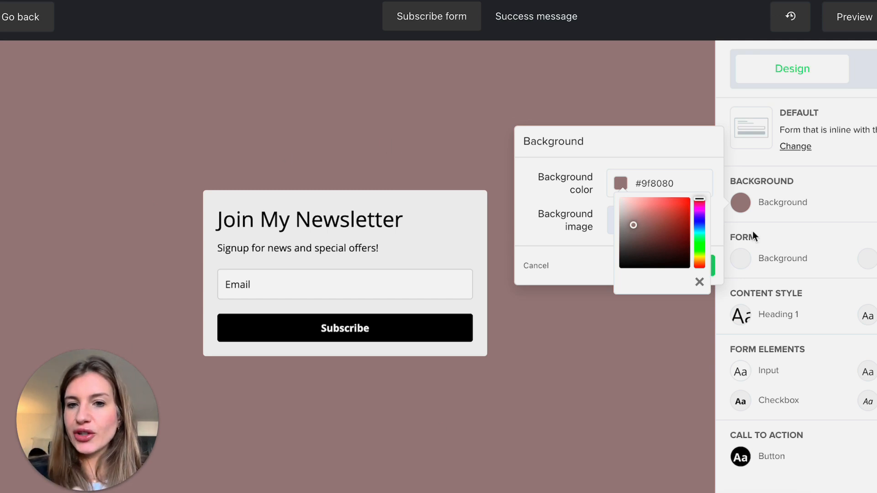
pyautogui.moveTo(235, 110)
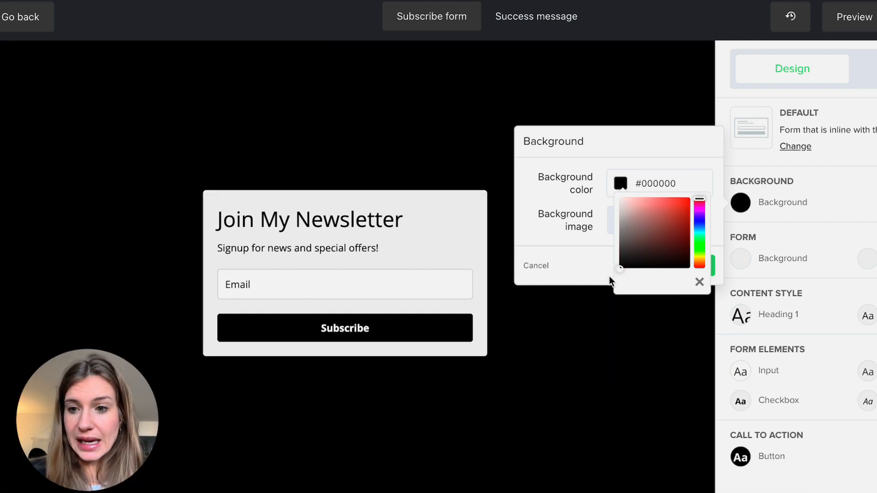
pyautogui.click(535, 266)
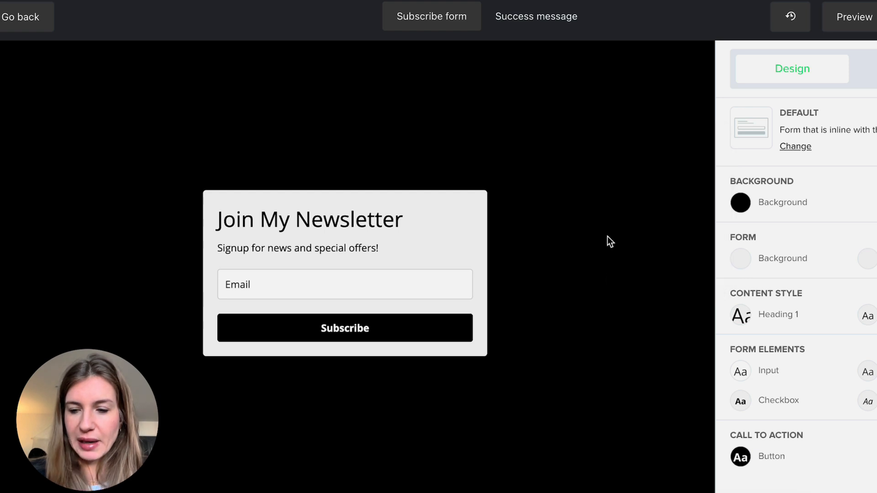
pyautogui.moveTo(686, 246)
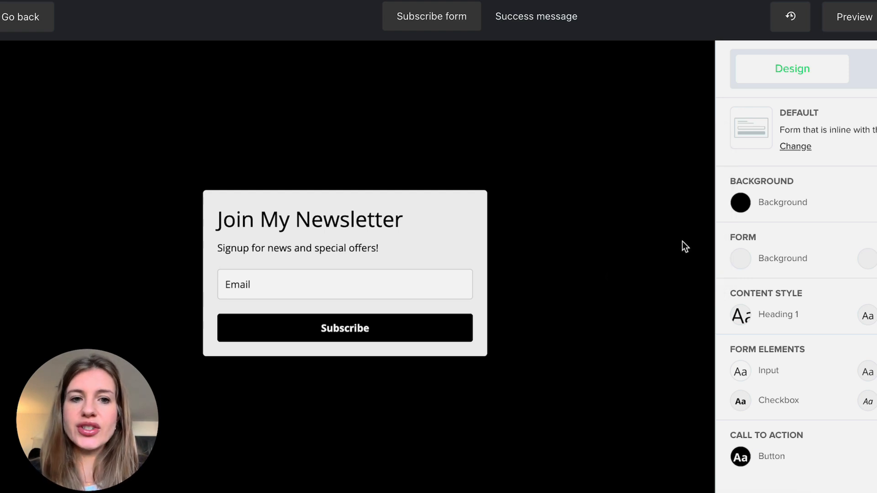
pyautogui.click(740, 203)
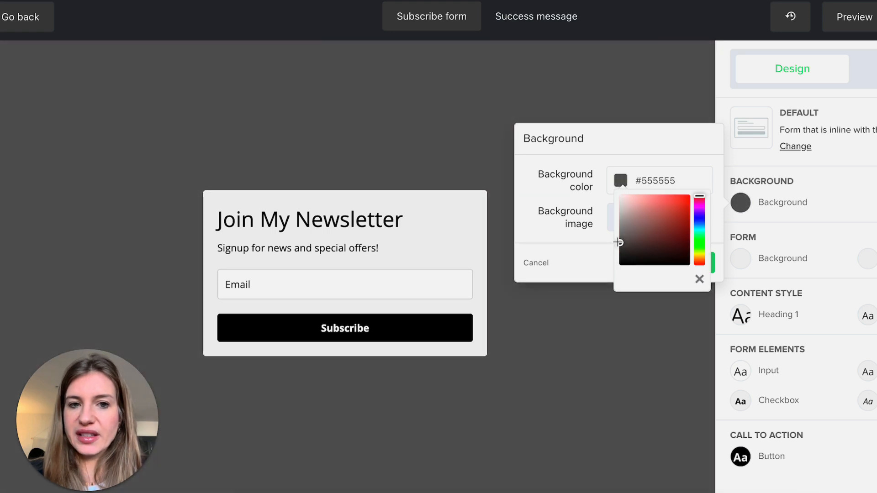
pyautogui.moveTo(662, 146)
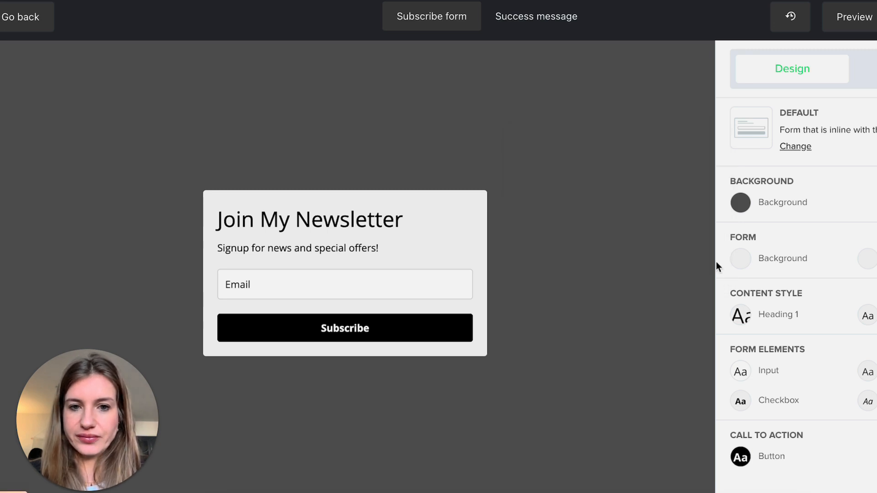
pyautogui.moveTo(859, 263)
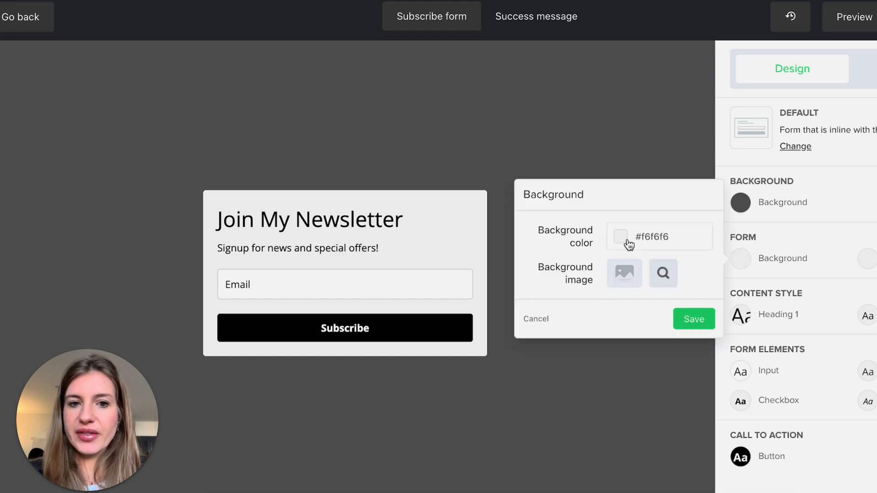
# Apply the taupe form background and change the Heading 1 font family
pyautogui.click(620, 236)
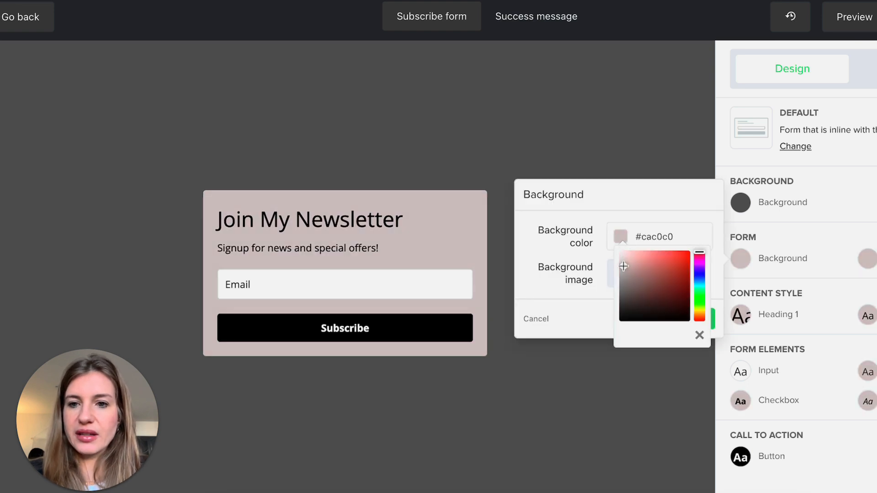
pyautogui.click(699, 335)
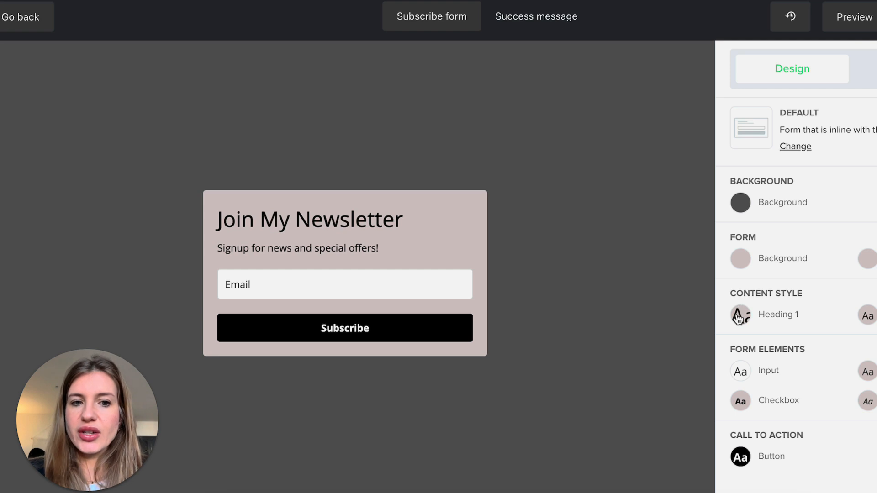
pyautogui.click(740, 314)
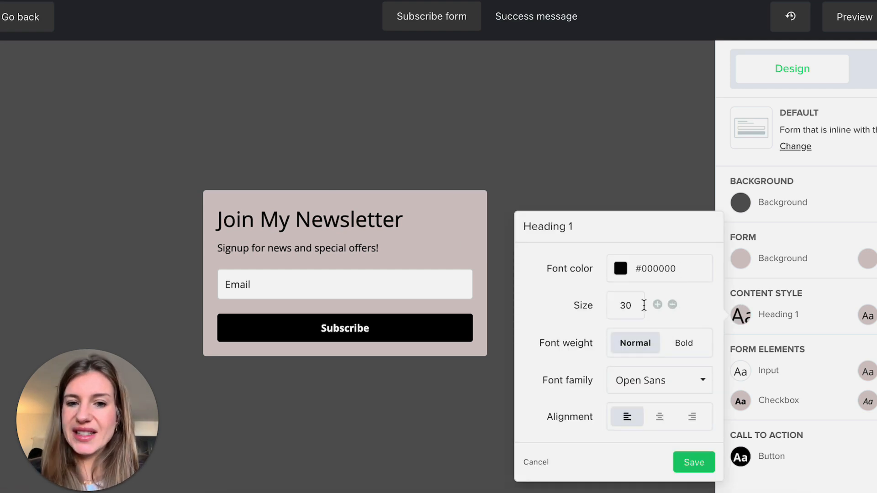
pyautogui.click(659, 380)
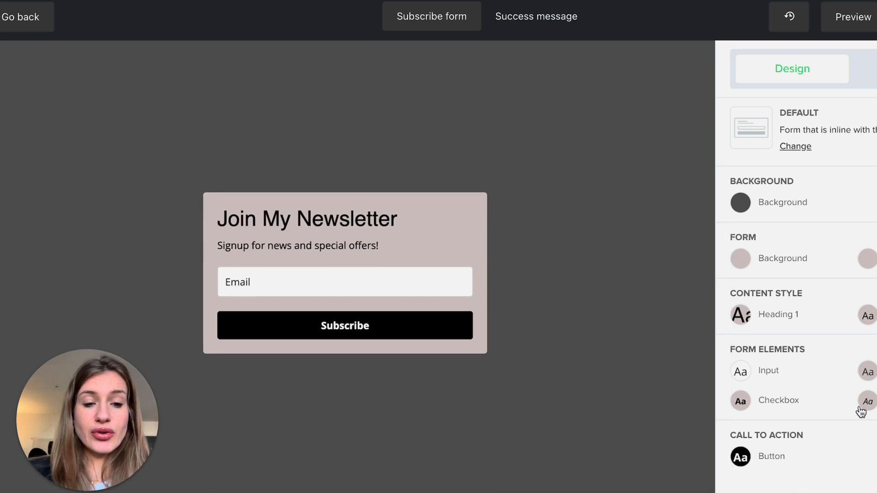
pyautogui.click(344, 281)
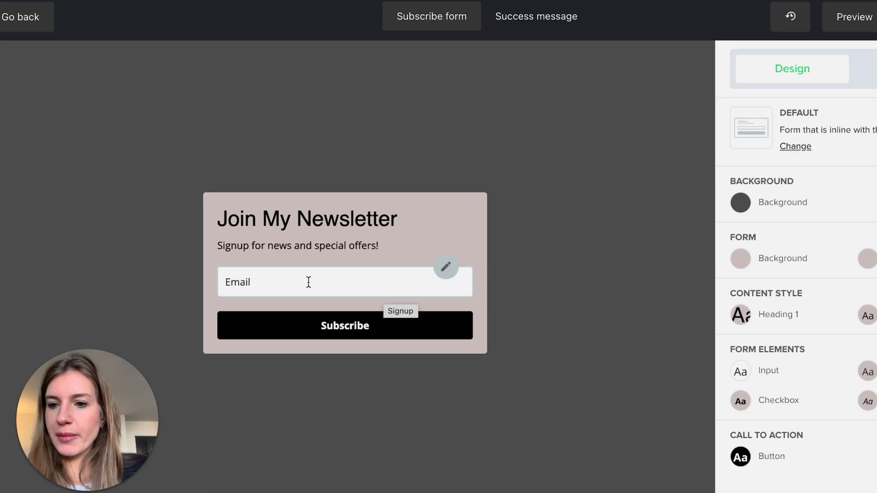
pyautogui.moveTo(344, 290)
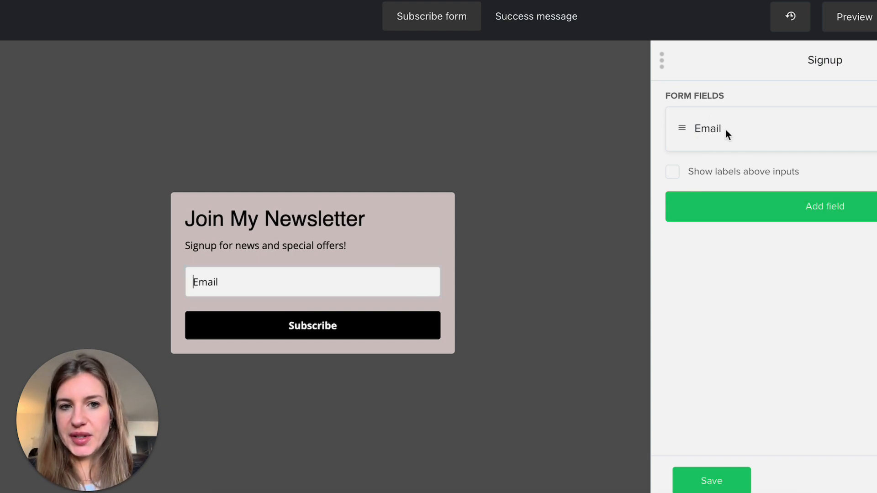
# Add Name and Last name fields, label the first as required First Name and confirm Last name settings
pyautogui.click(824, 206)
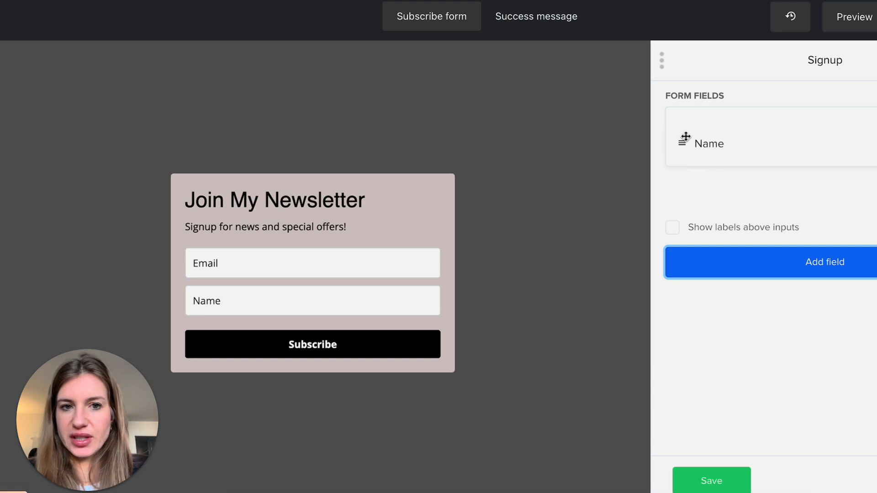
pyautogui.click(825, 262)
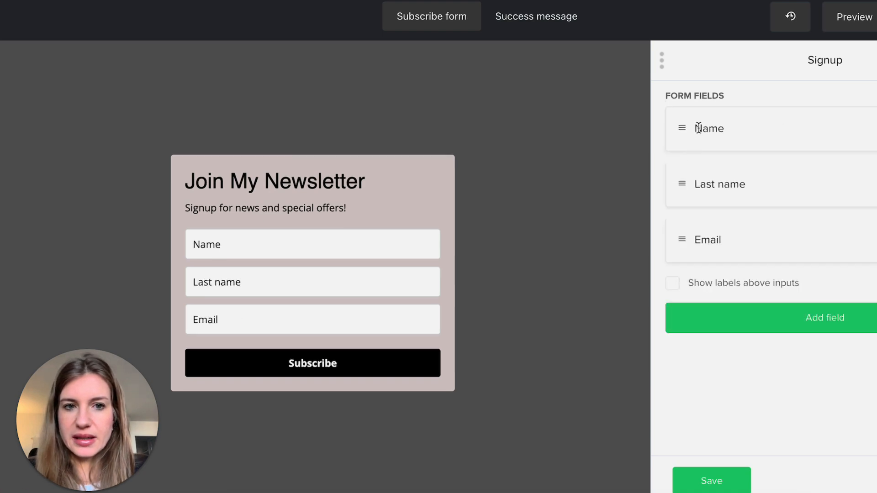
pyautogui.click(708, 128)
pyautogui.write('First Name')
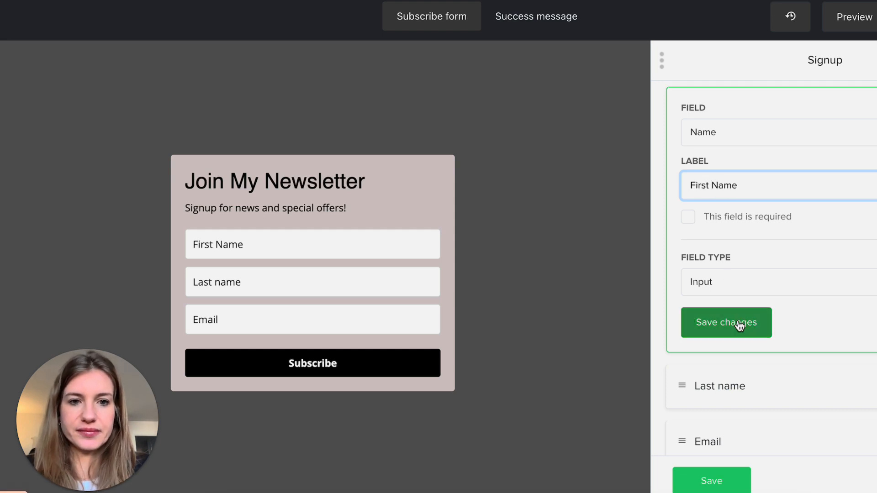
pyautogui.click(726, 322)
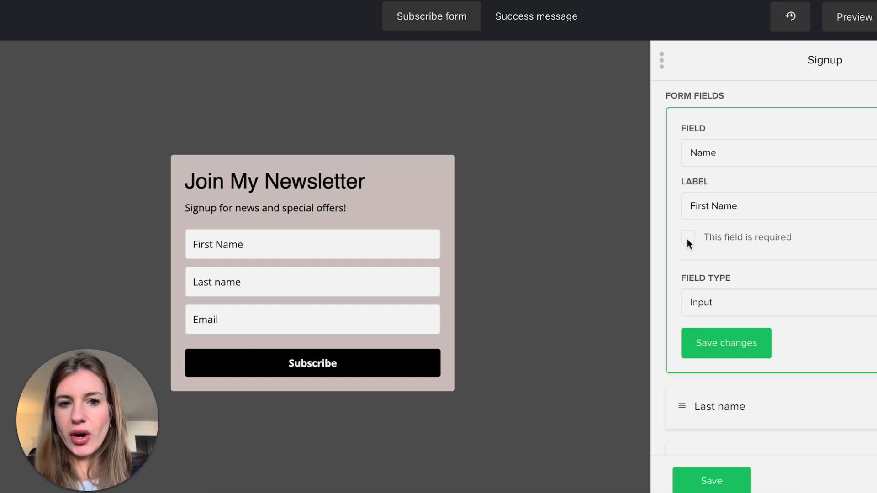
pyautogui.click(727, 342)
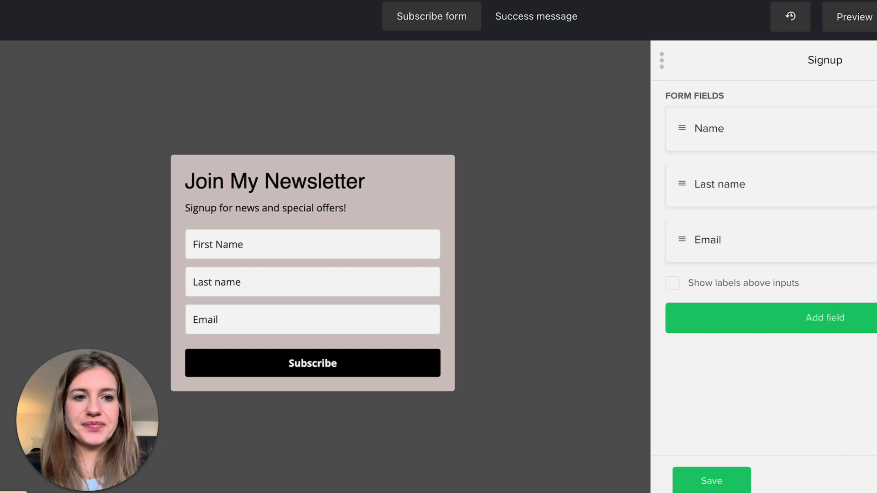
pyautogui.click(728, 185)
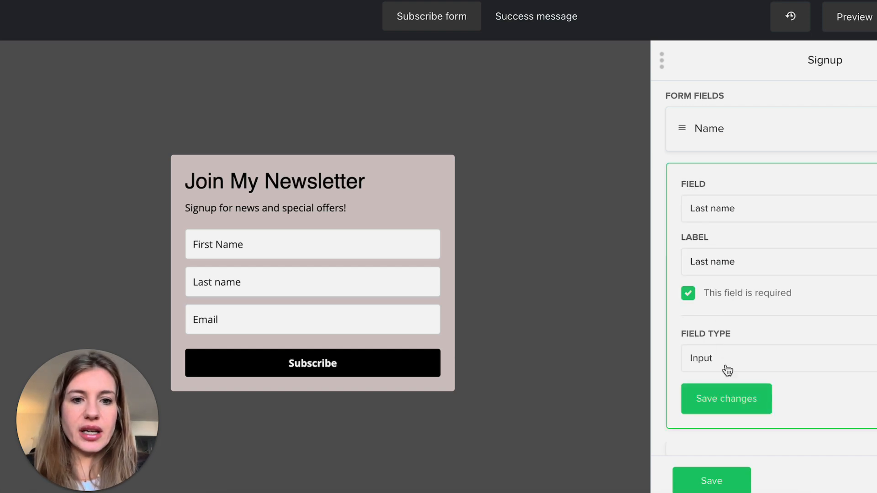
pyautogui.click(726, 399)
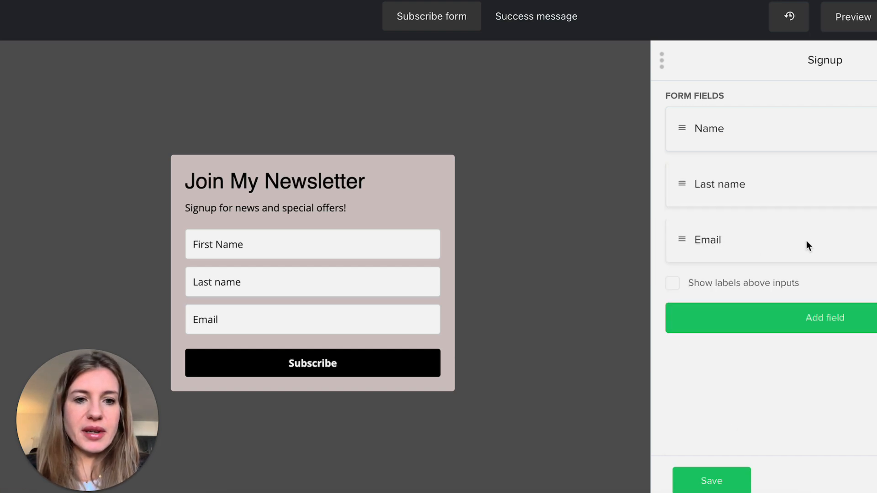
# Save the Email label and add a Company field below it
pyautogui.click(707, 239)
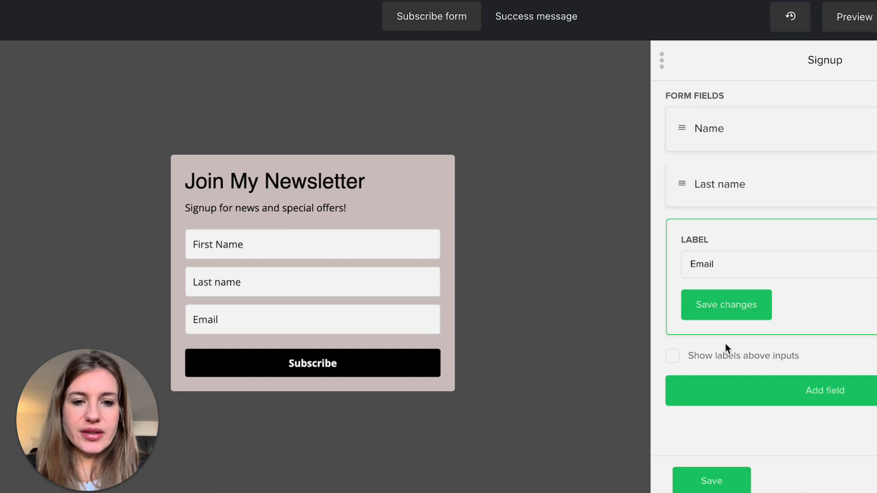
pyautogui.click(725, 305)
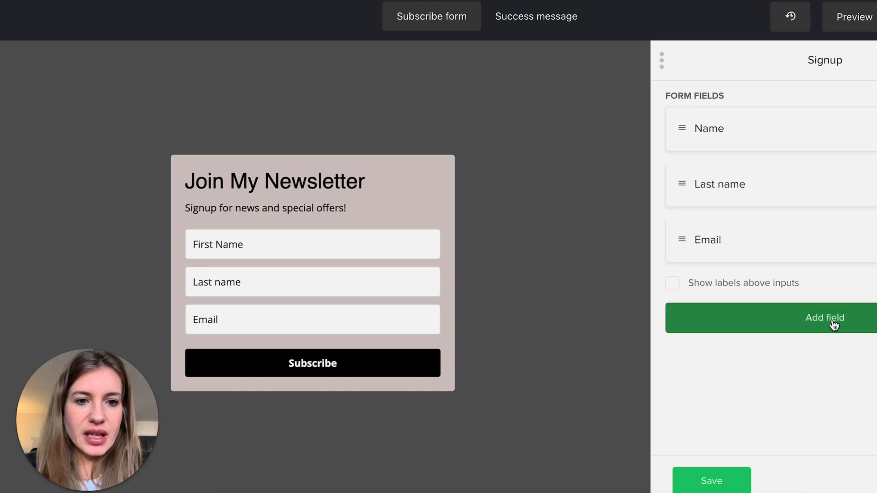
pyautogui.click(824, 317)
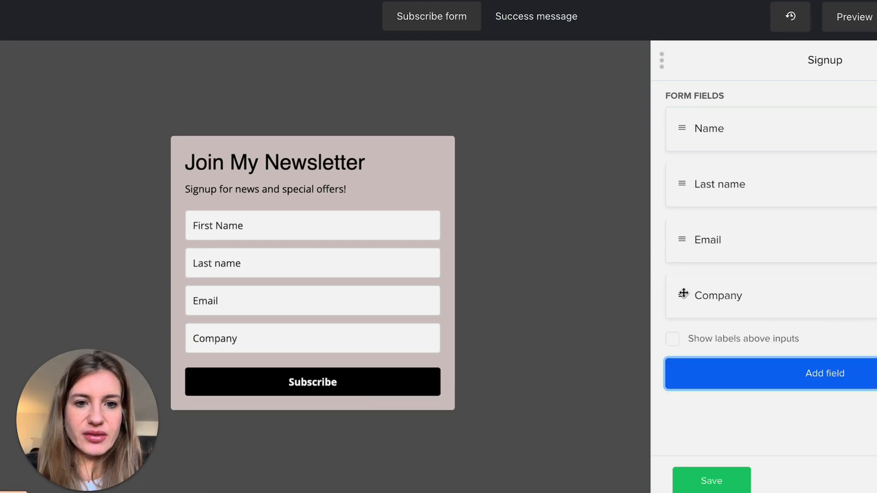
pyautogui.click(719, 295)
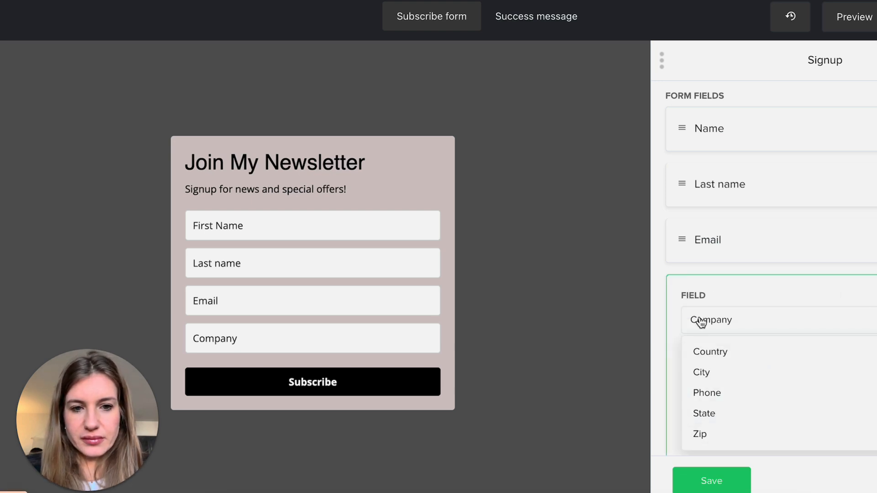
pyautogui.click(711, 319)
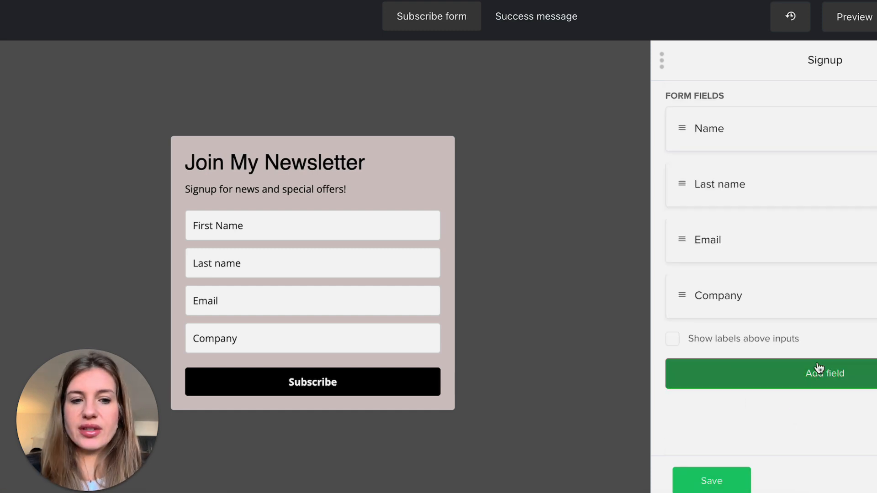
pyautogui.click(419, 211)
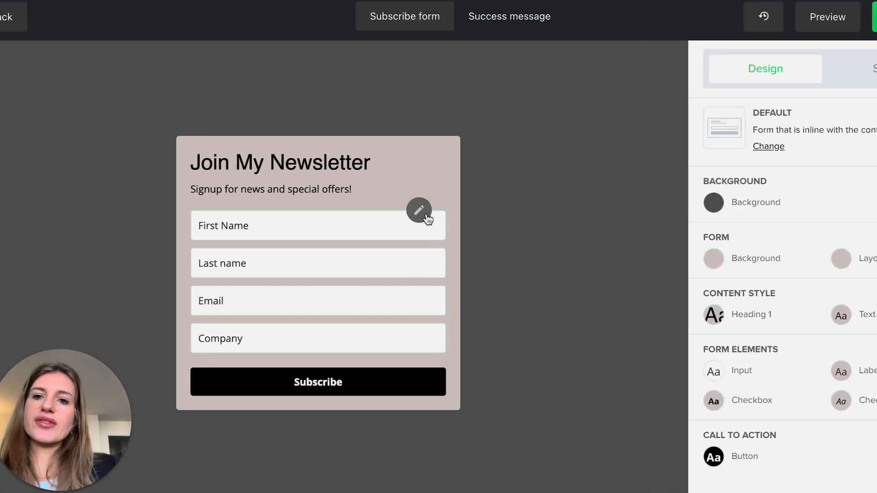
pyautogui.moveTo(737, 475)
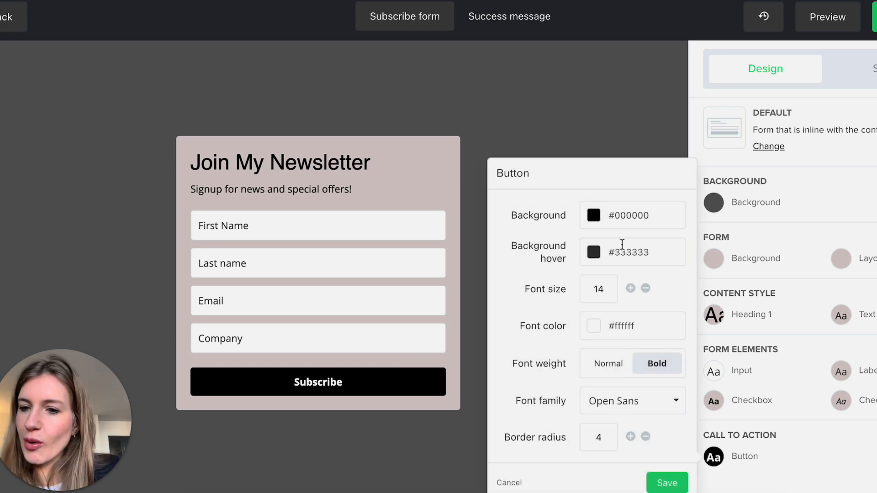
pyautogui.moveTo(824, 180)
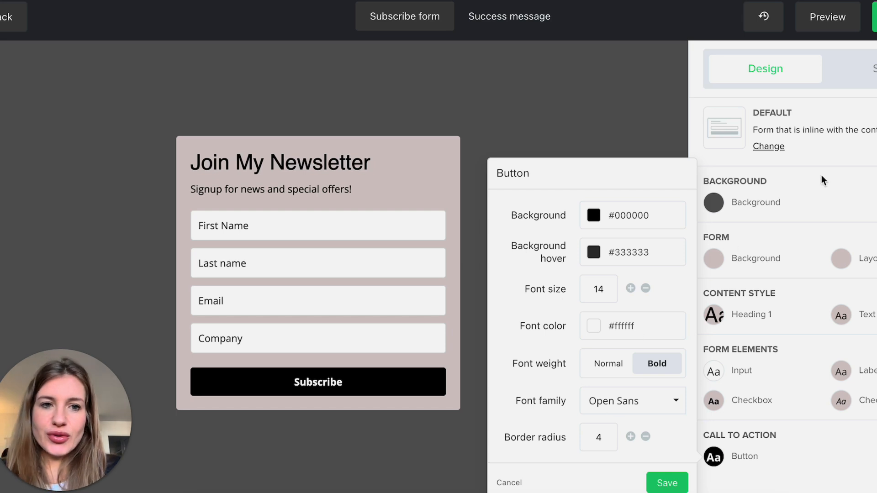
# Switch to the Settings panel listing privacy policy, interest groups and reCAPTCHA options
pyautogui.click(873, 68)
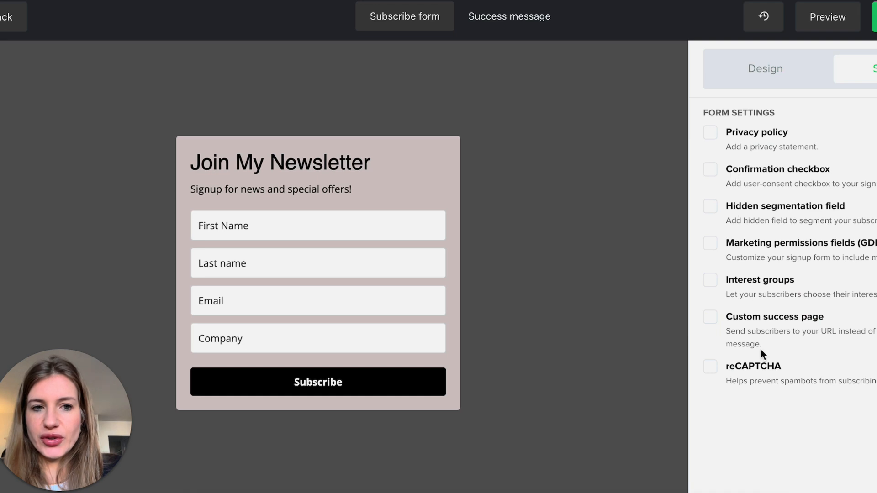
pyautogui.moveTo(714, 177)
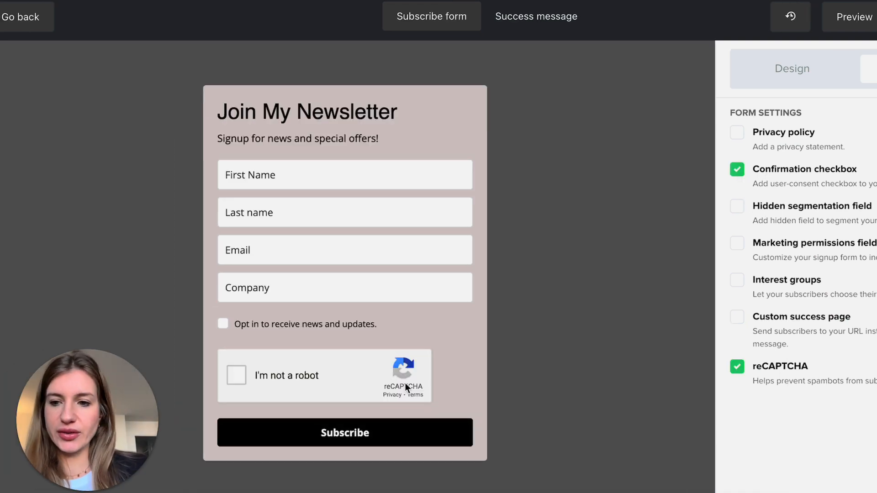
pyautogui.moveTo(472, 378)
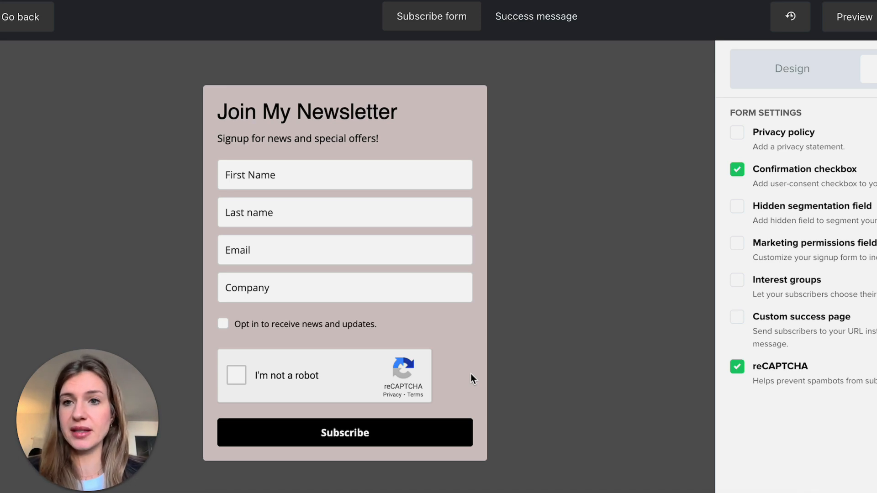
pyautogui.moveTo(459, 380)
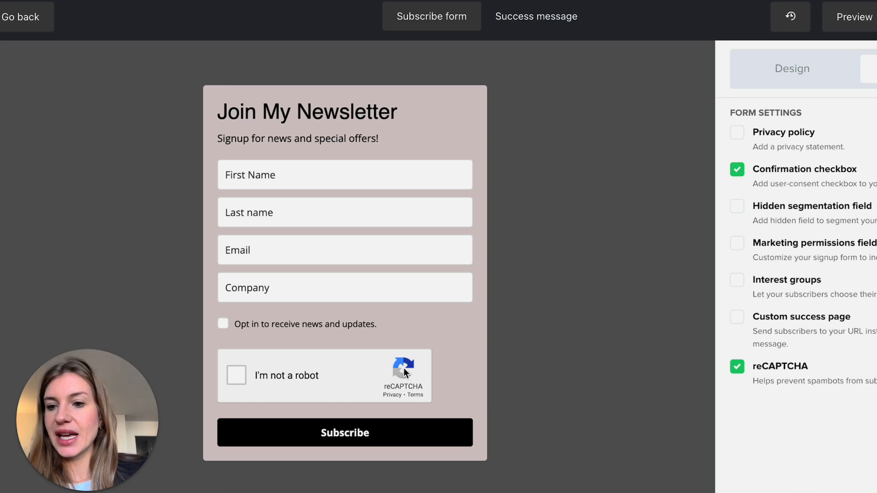
pyautogui.moveTo(234, 383)
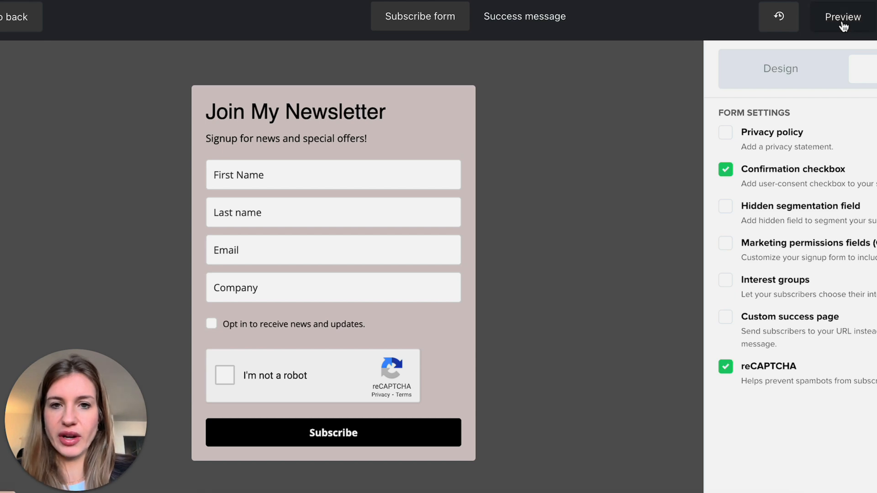
# Preview the signup form and review its 'Thank you!' success message
pyautogui.click(843, 17)
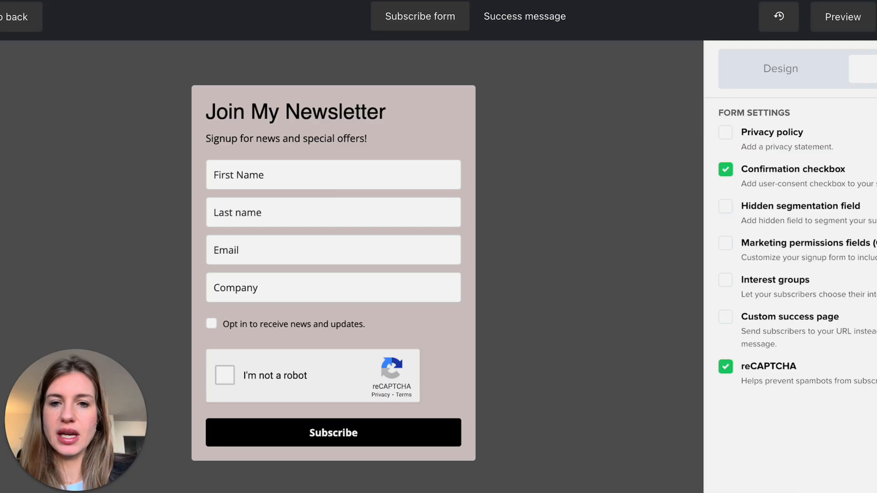
pyautogui.click(525, 15)
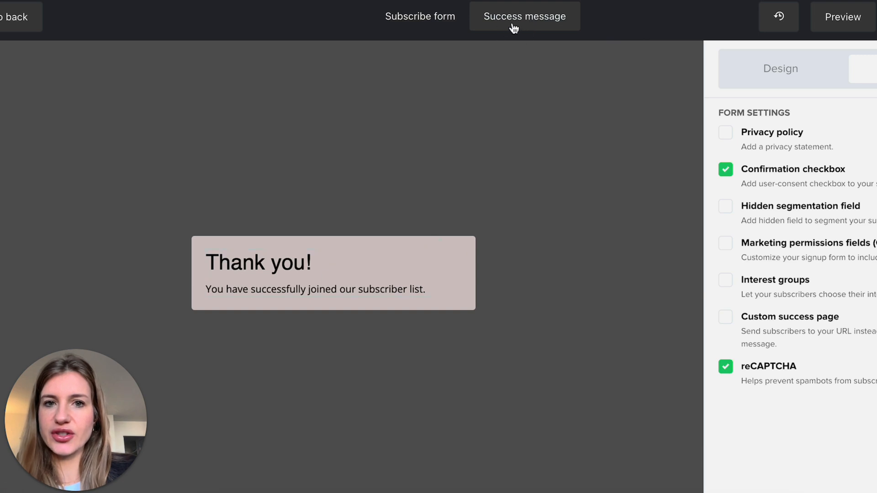
pyautogui.moveTo(431, 217)
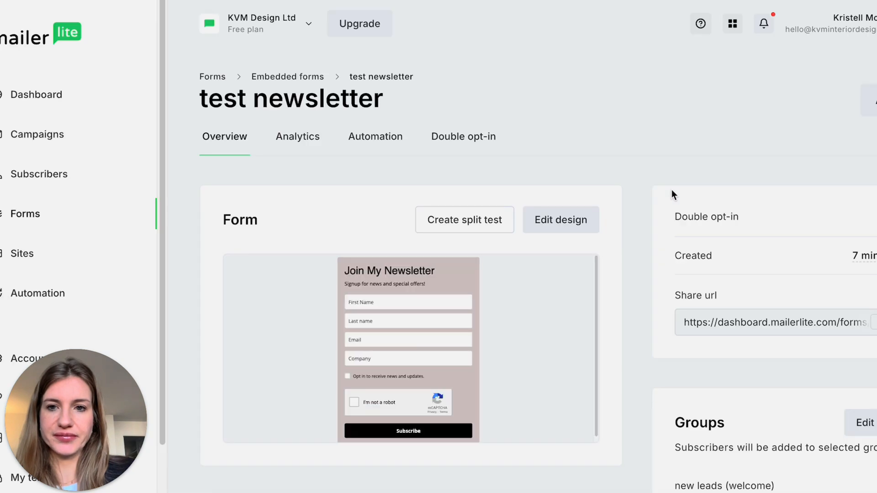
# Return via the Forms breadcrumb to the Embedded forms list showing test newsletter first
pyautogui.scroll(-3)
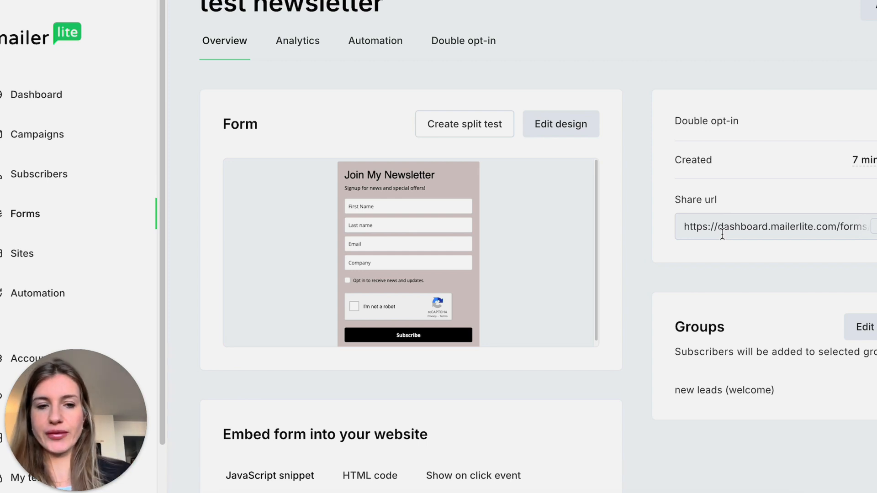
pyautogui.moveTo(754, 271)
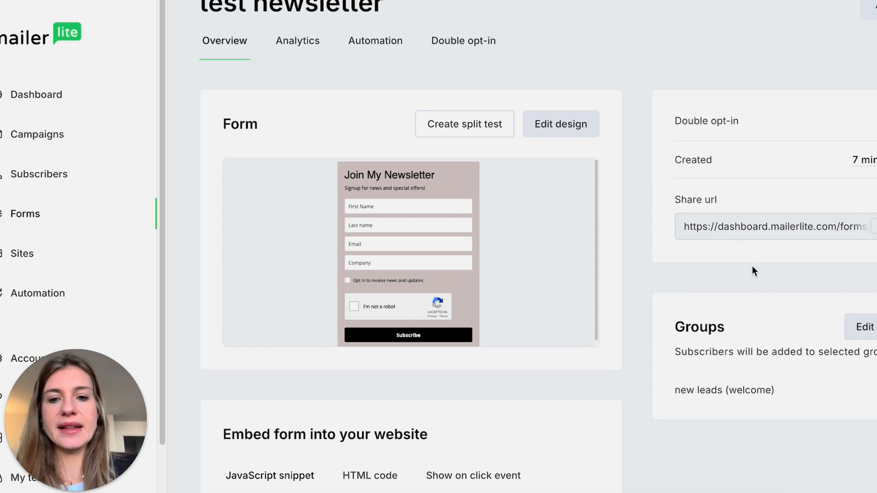
pyautogui.scroll(-3)
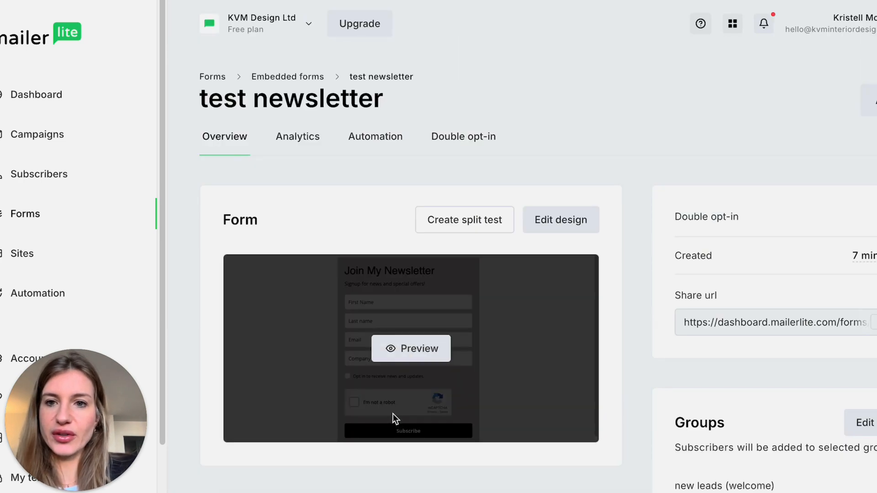
pyautogui.moveTo(500, 391)
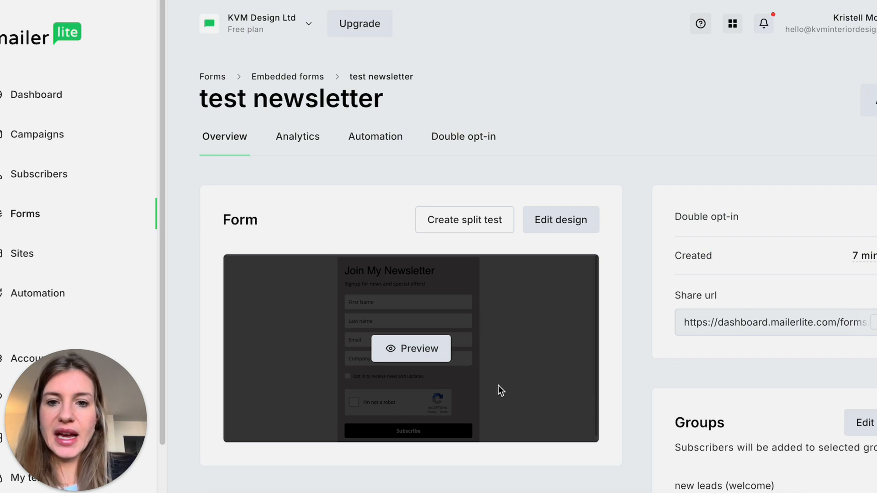
pyautogui.moveTo(421, 259)
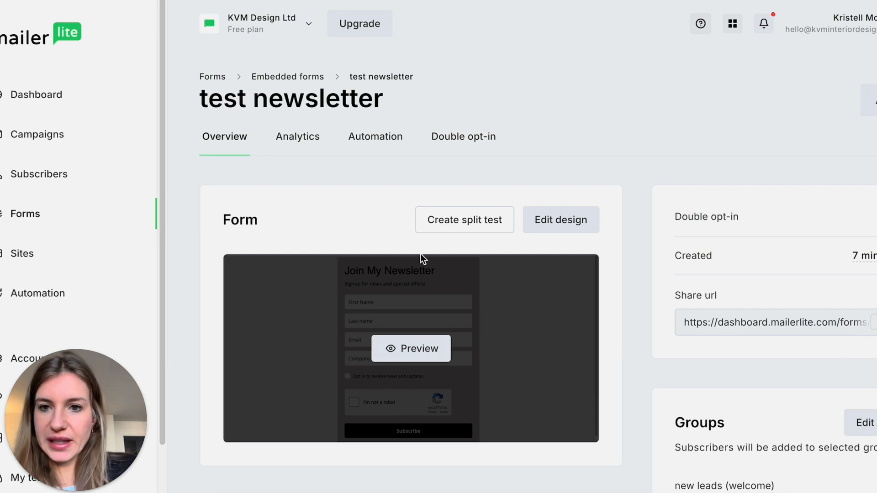
pyautogui.click(212, 76)
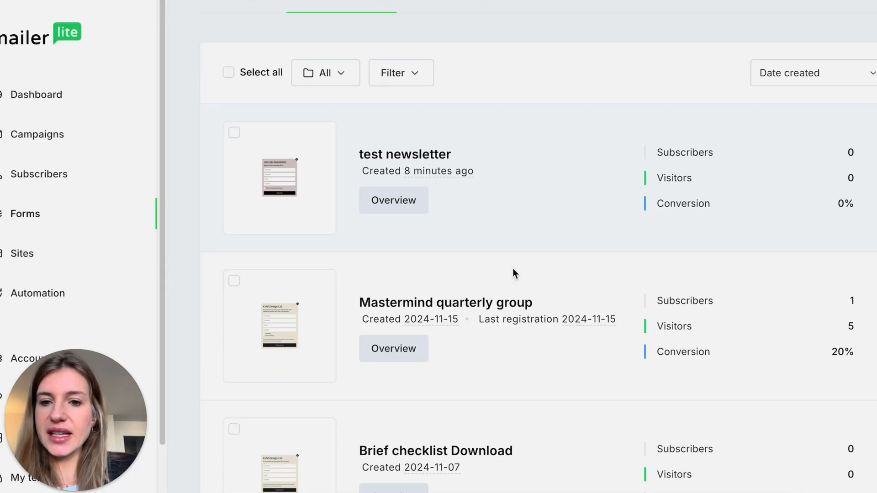
pyautogui.scroll(-3)
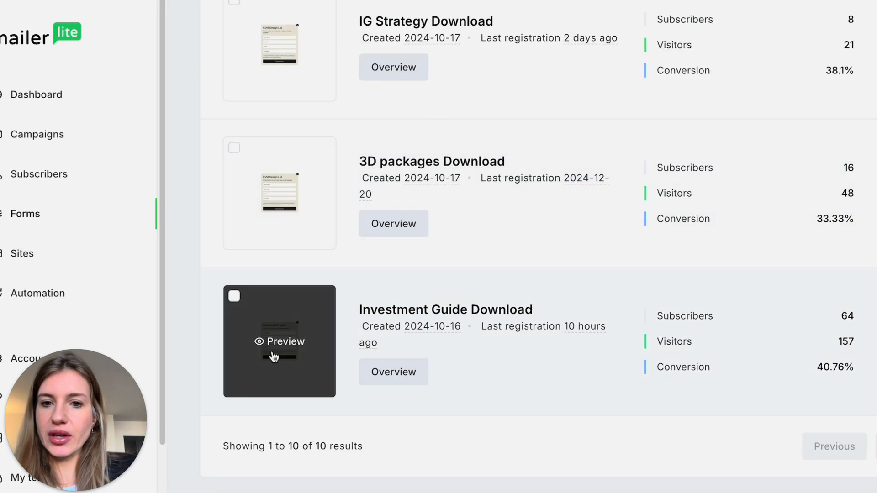
pyautogui.scroll(3)
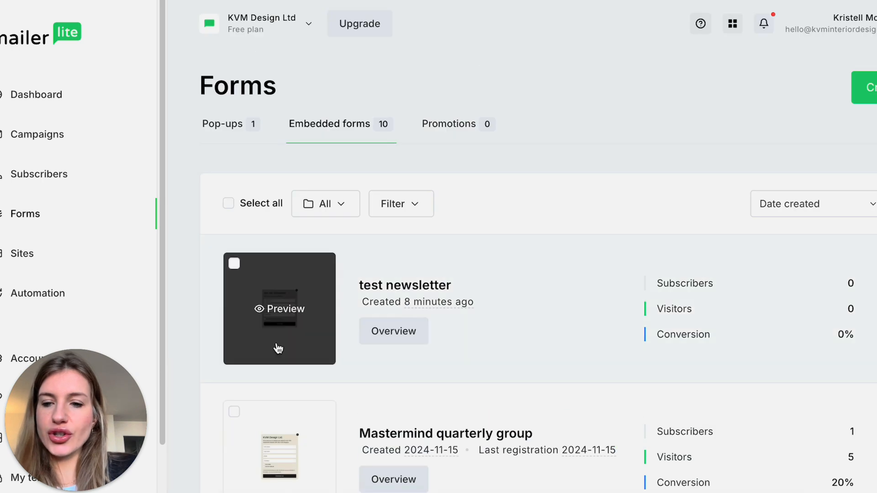
pyautogui.moveTo(648, 95)
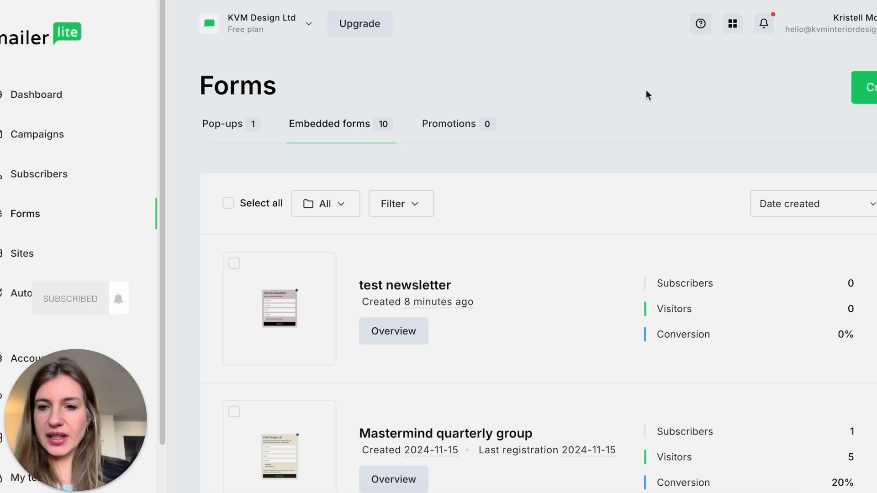
pyautogui.moveTo(235, 137)
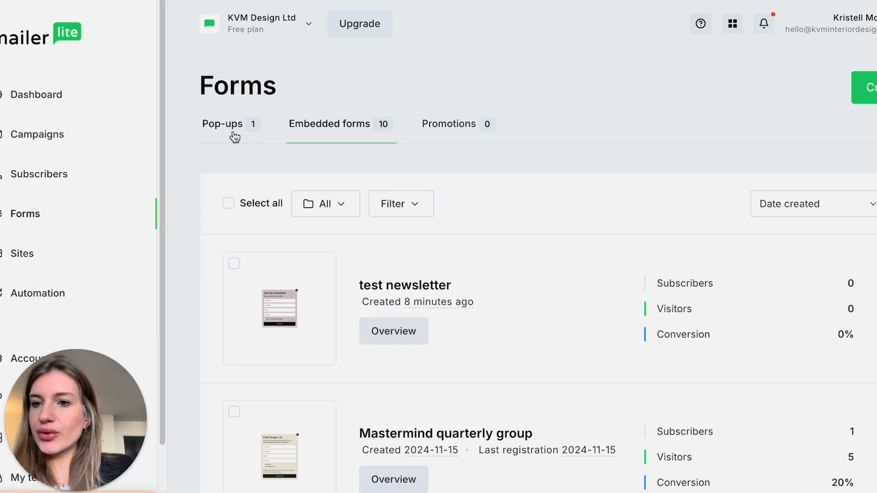
pyautogui.moveTo(59, 293)
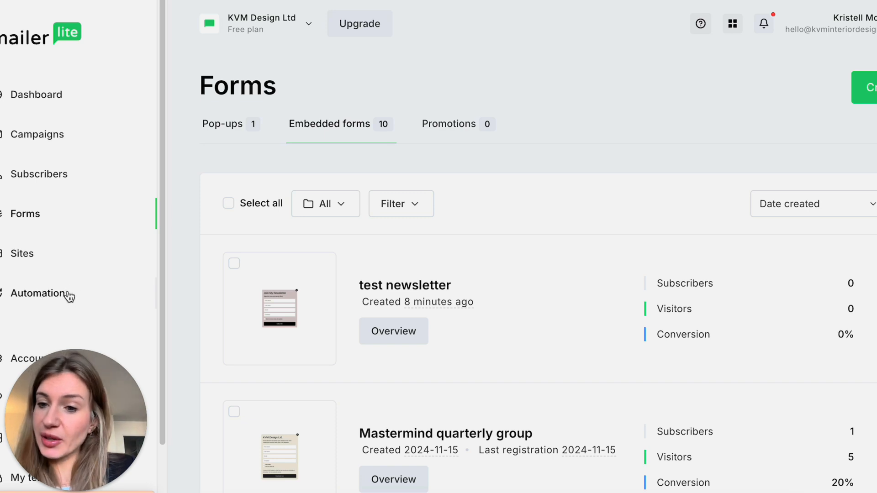
pyautogui.moveTo(430, 302)
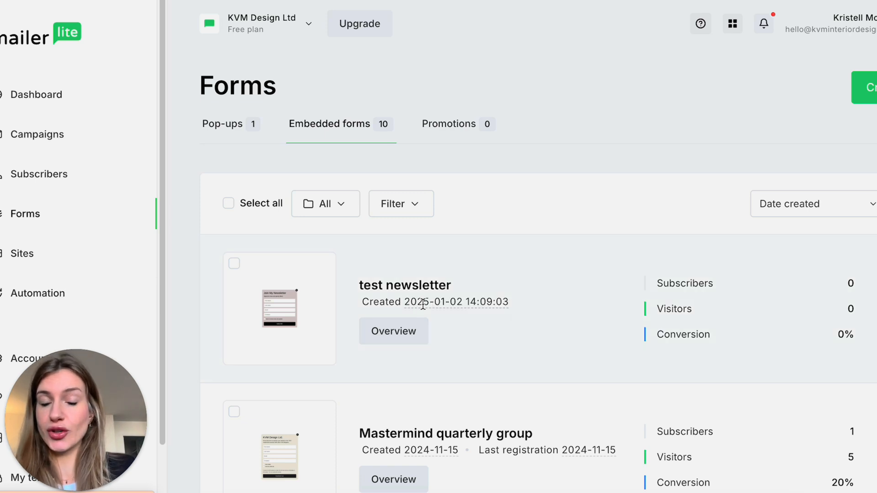